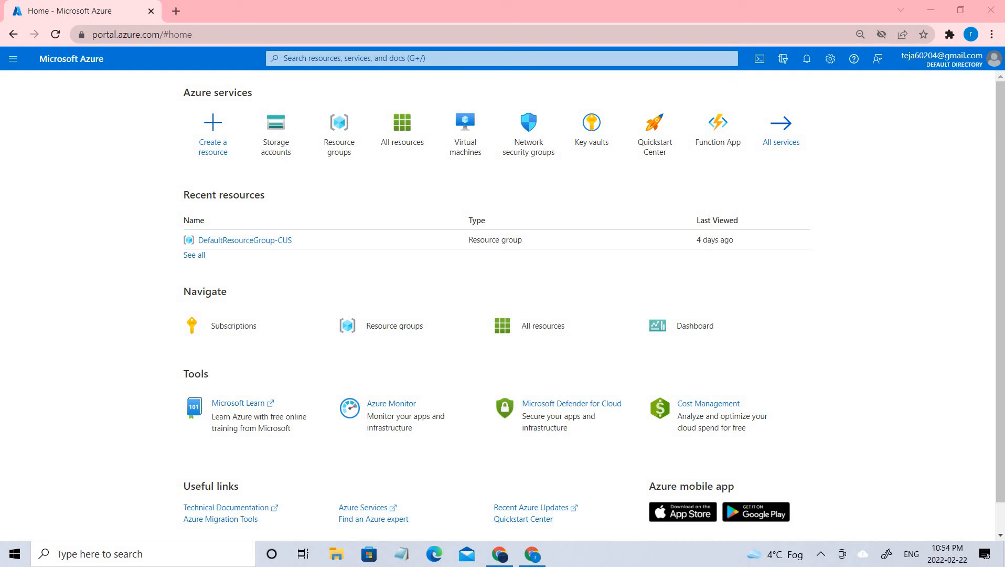
pyautogui.moveTo(305, 114)
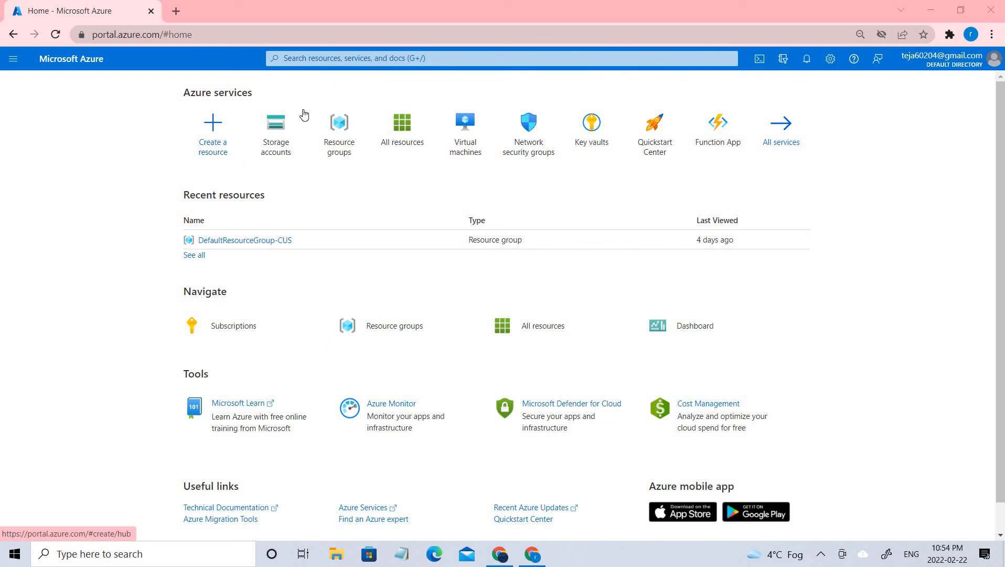
pyautogui.moveTo(399, 329)
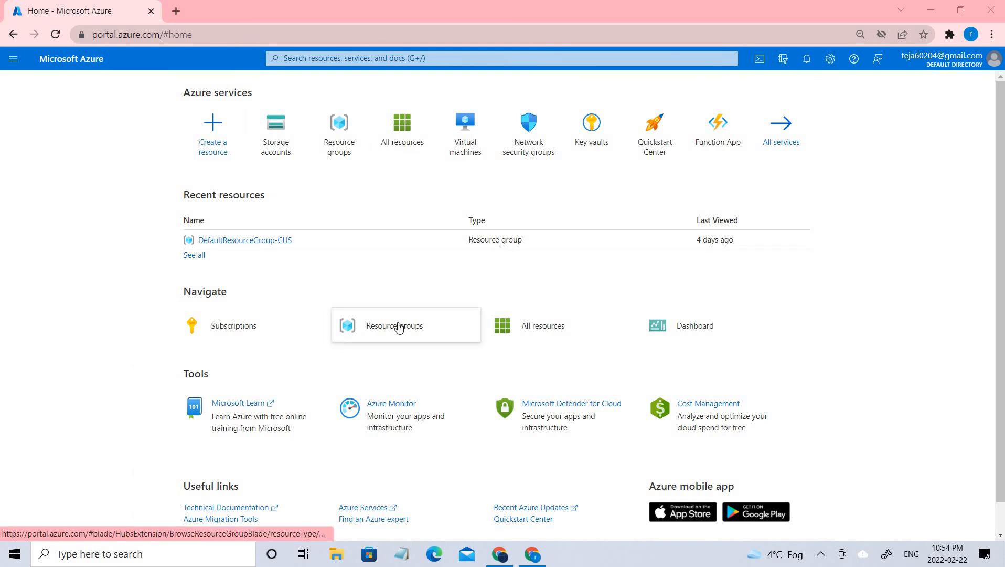
# Open the Resource groups list from Navigate on the Azure home page
pyautogui.click(400, 325)
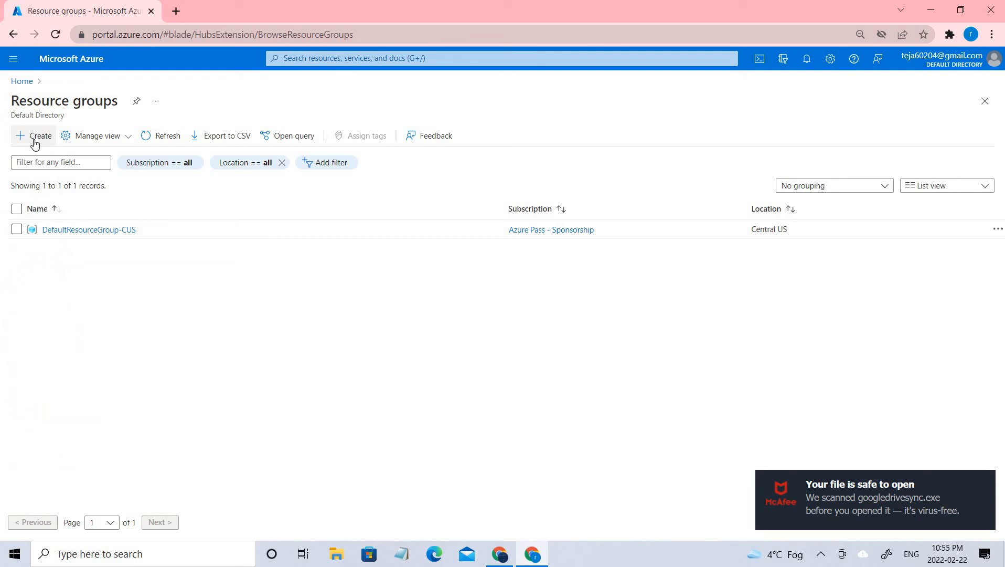
# Create resource group MyRG in East US through Review + create
pyautogui.click(33, 136)
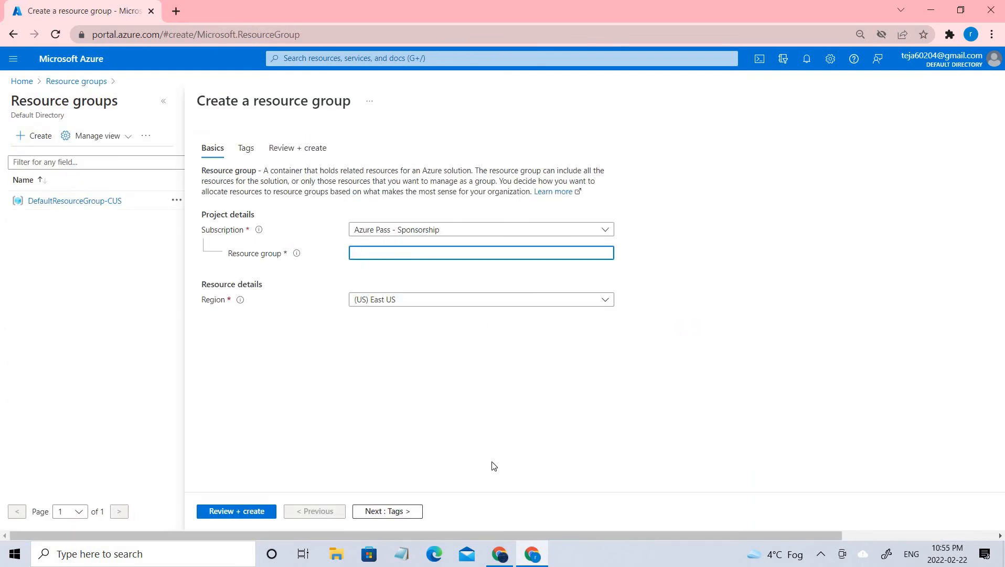
pyautogui.write('My')
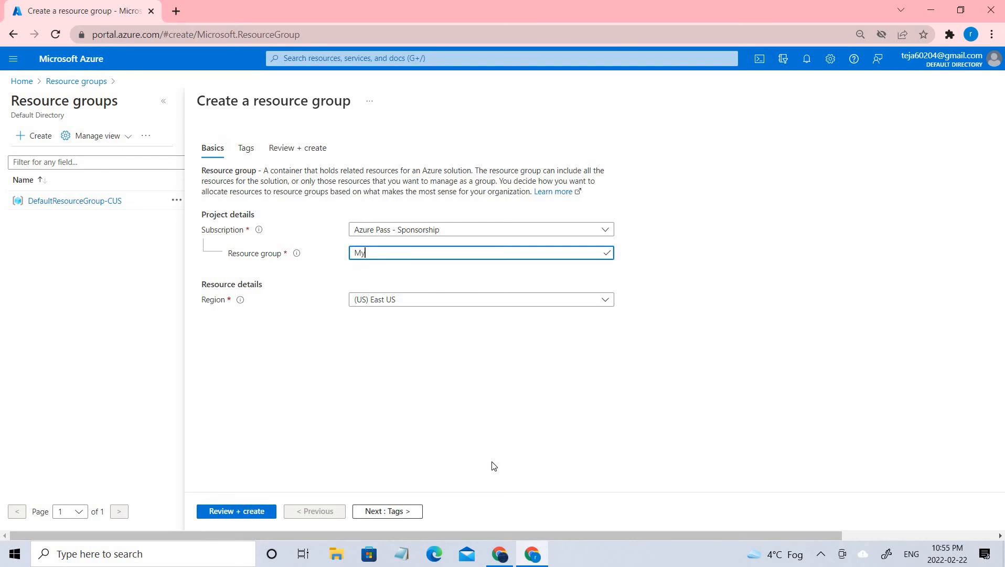
pyautogui.write('RG')
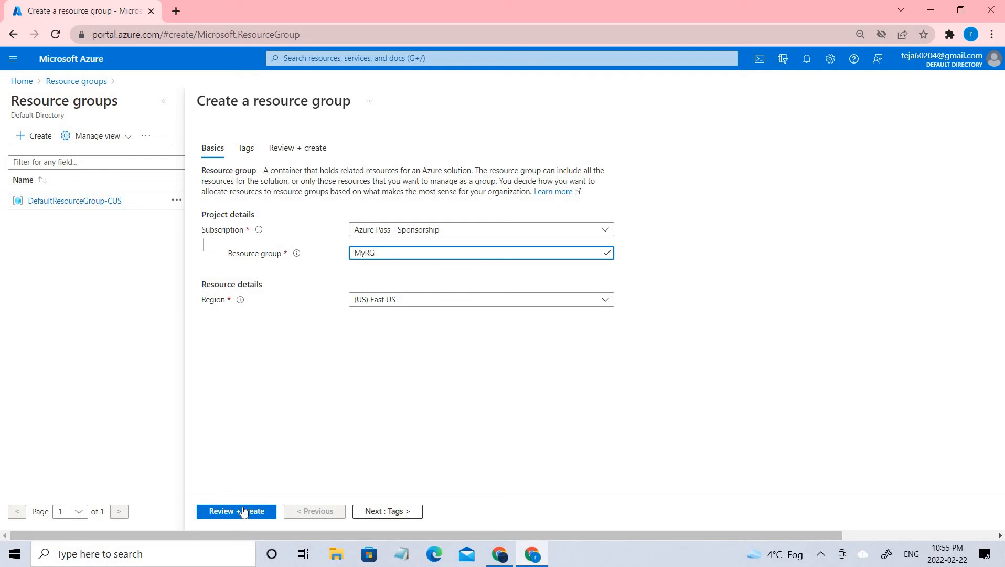
pyautogui.click(236, 511)
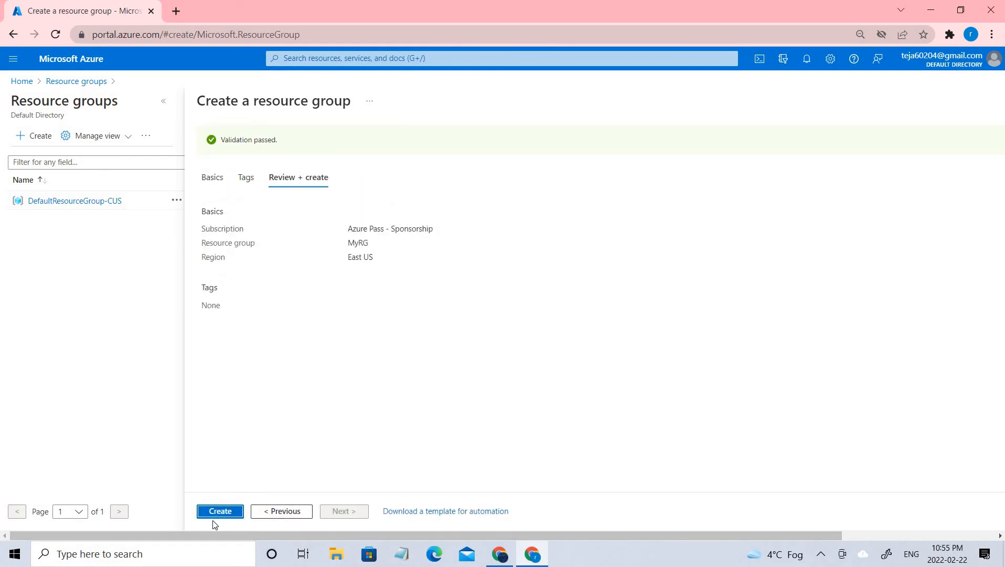
pyautogui.click(220, 511)
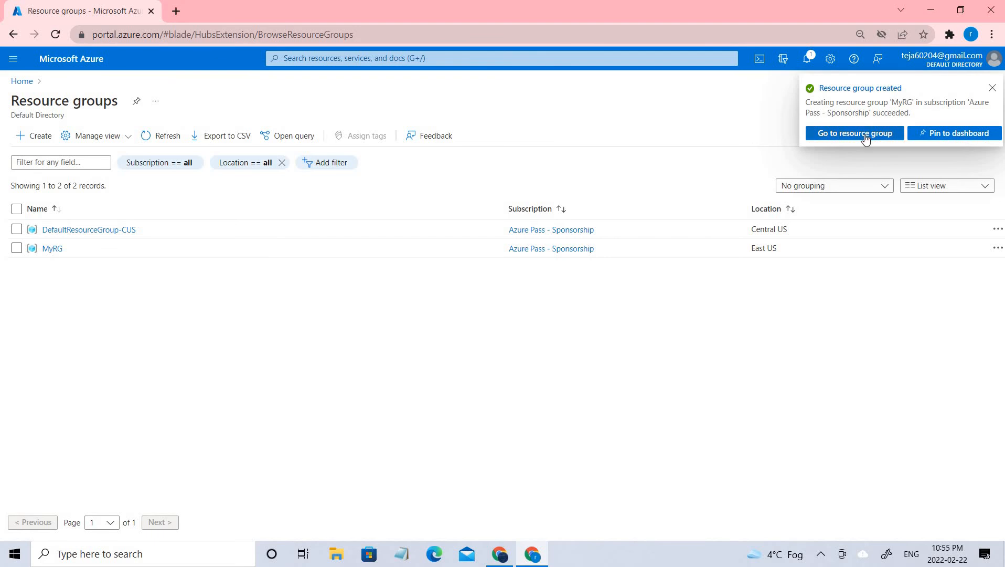
# Go to the empty MyRG resource group's overview and dismiss search suggestions
pyautogui.click(854, 133)
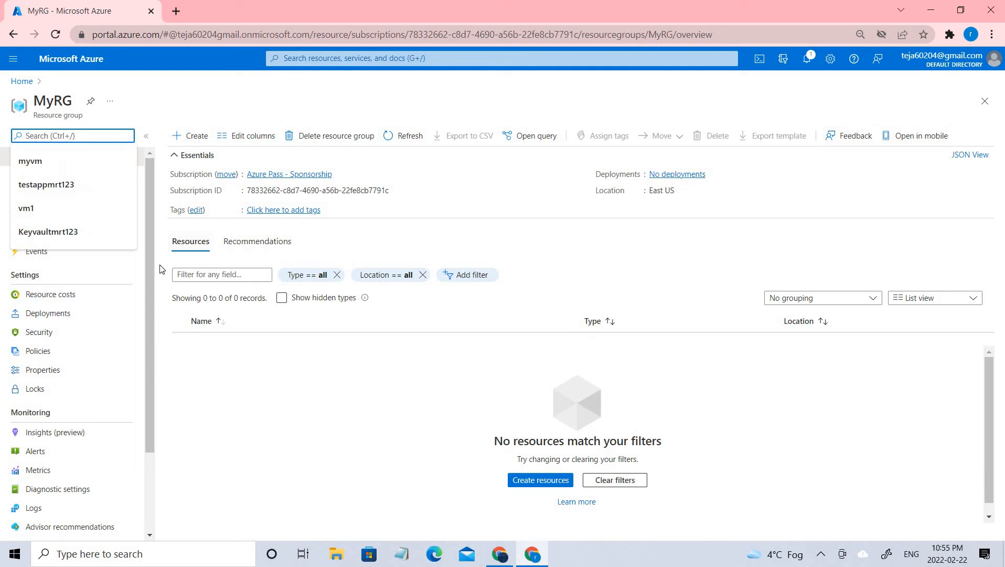
pyautogui.moveTo(268, 341)
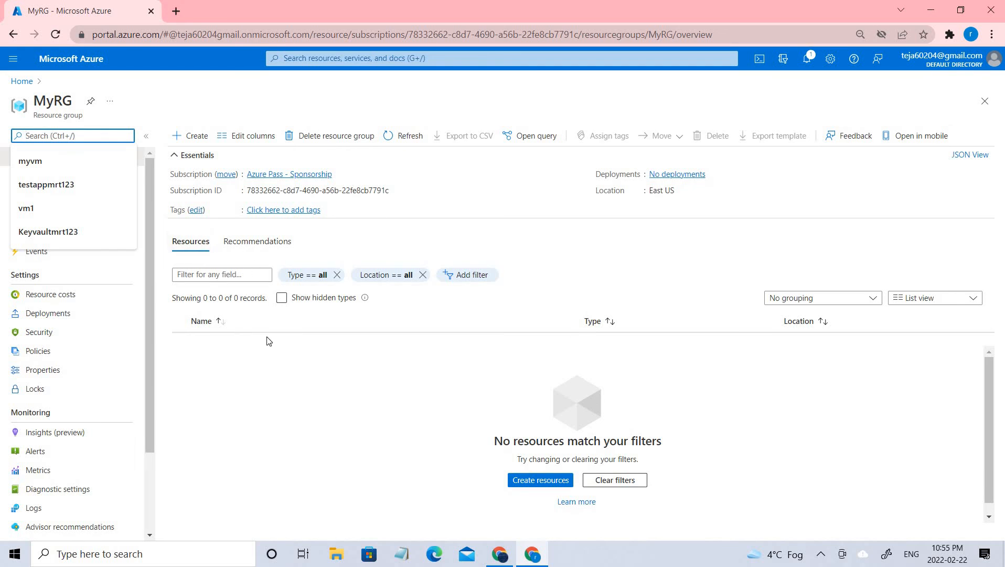
pyautogui.click(328, 366)
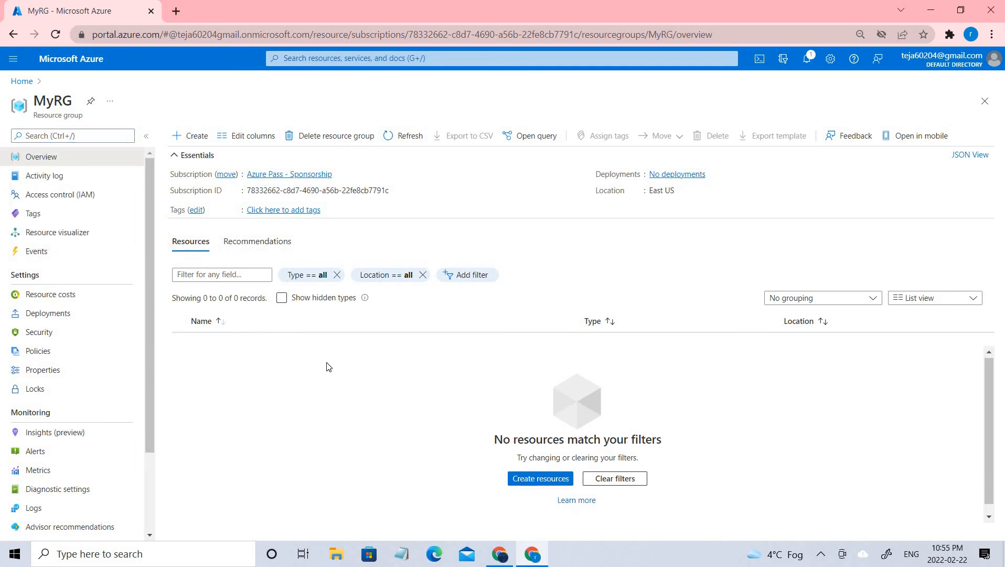
pyautogui.moveTo(80, 251)
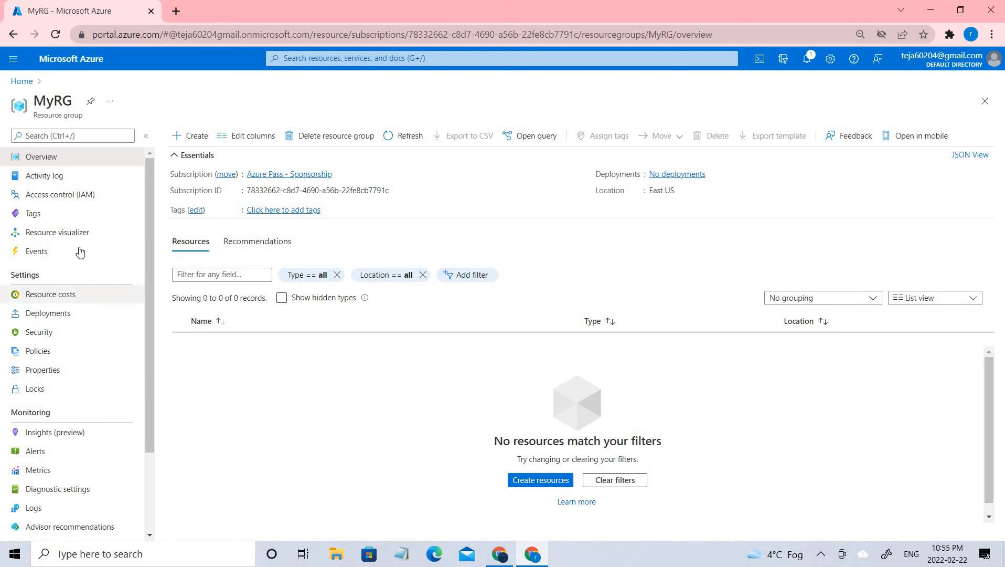
pyautogui.moveTo(21, 202)
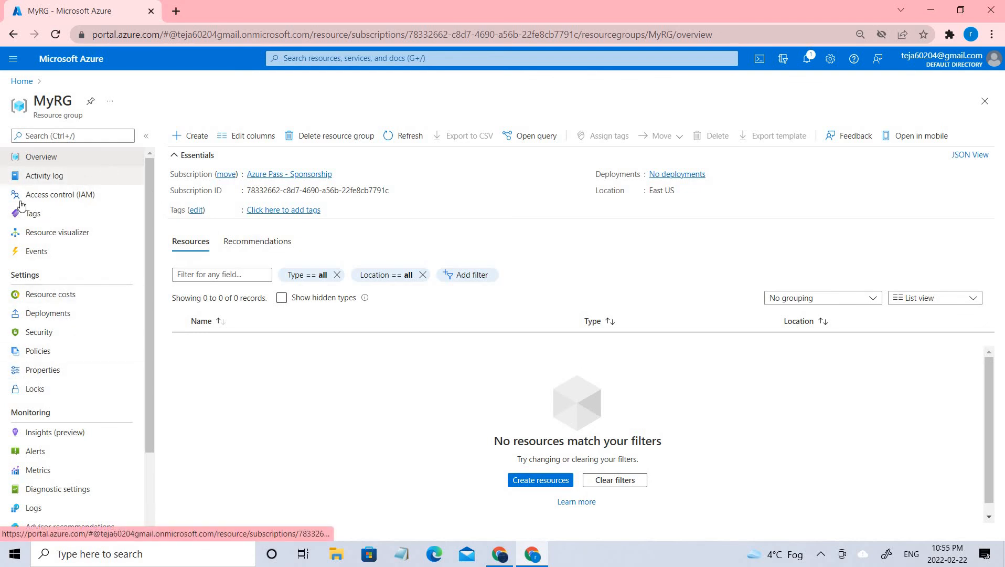
pyautogui.moveTo(85, 197)
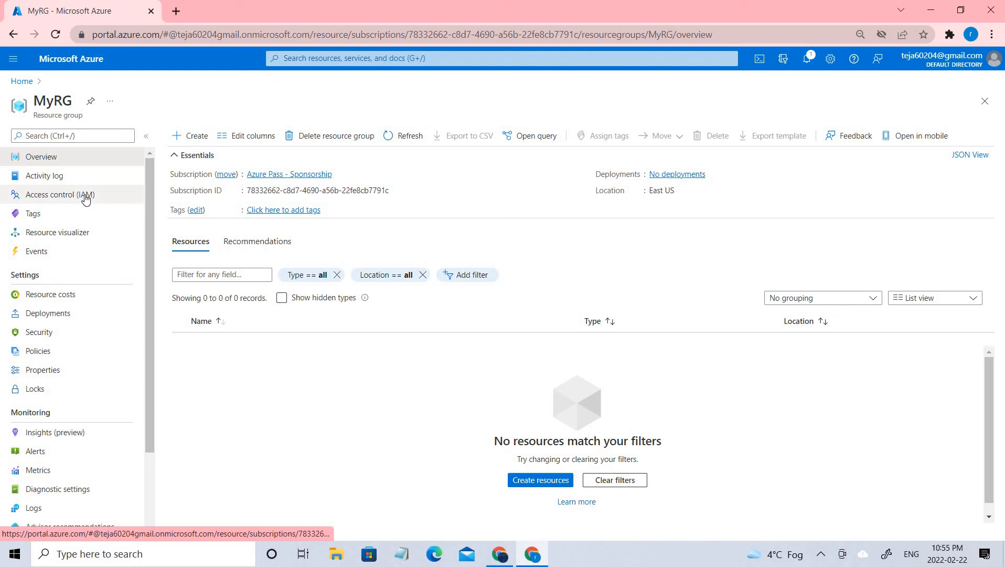
# Show MyRG's built-in roles, such as Owner and Contributor, in Access control (IAM)
pyautogui.click(59, 194)
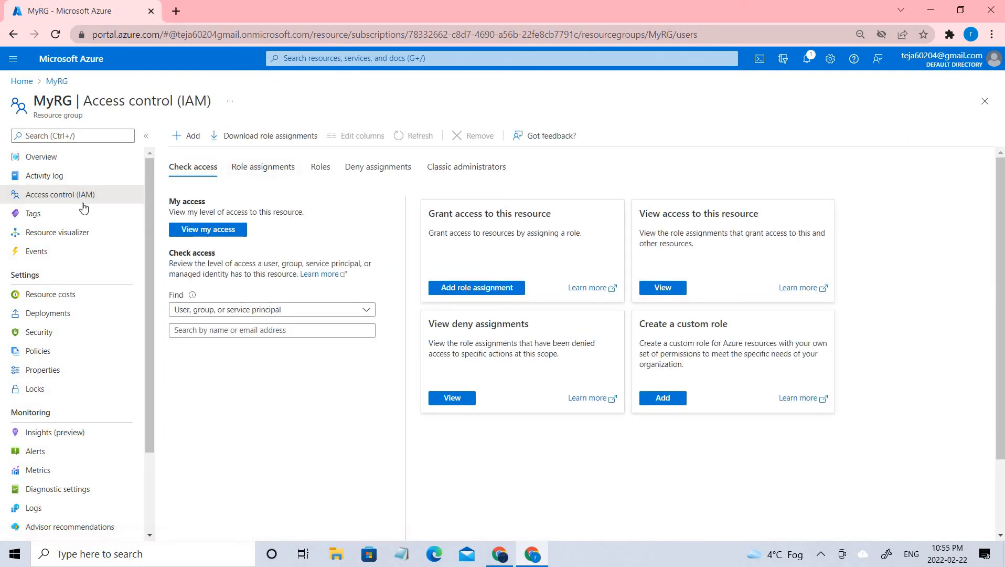
pyautogui.moveTo(449, 365)
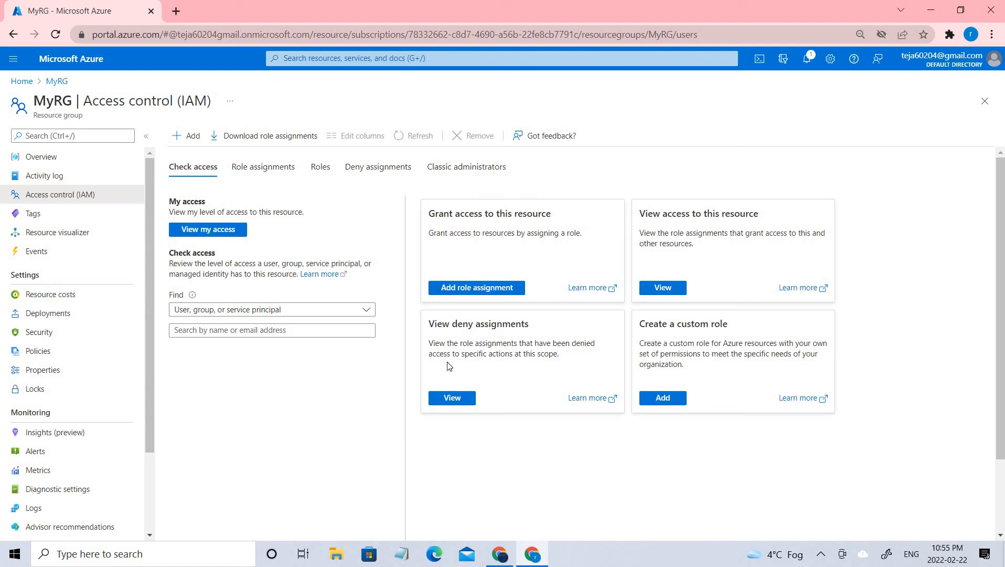
pyautogui.moveTo(367, 158)
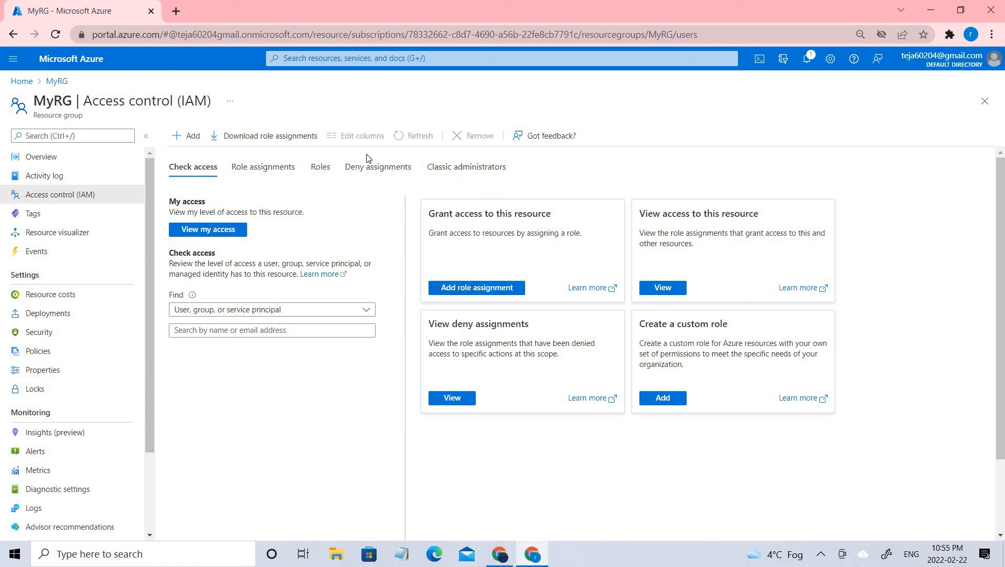
pyautogui.click(263, 166)
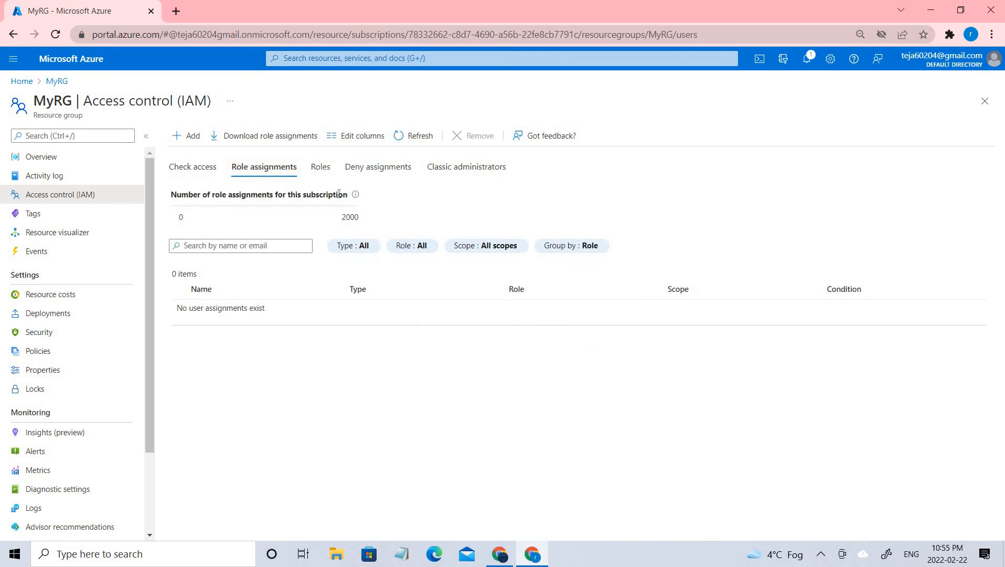
pyautogui.click(320, 167)
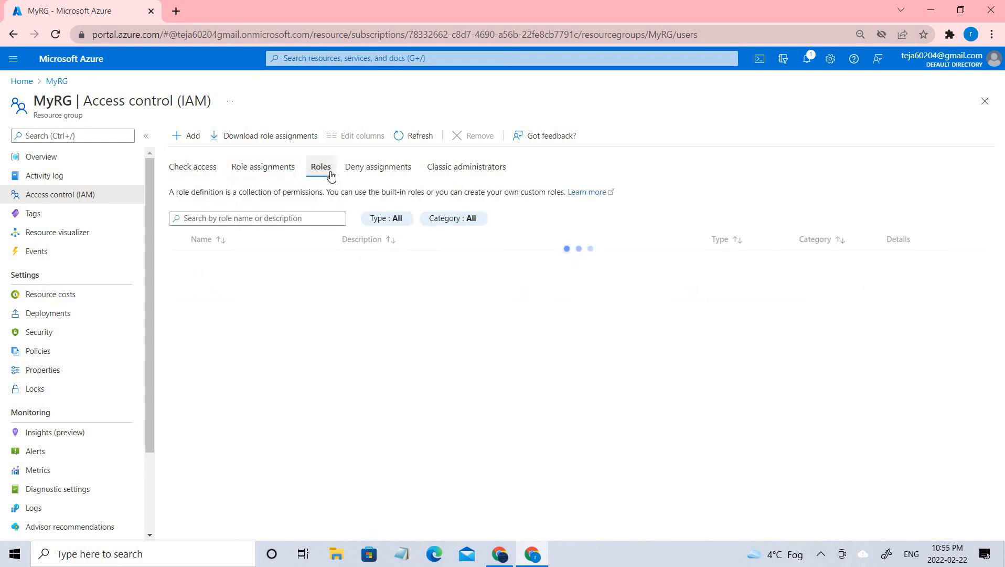
pyautogui.click(320, 167)
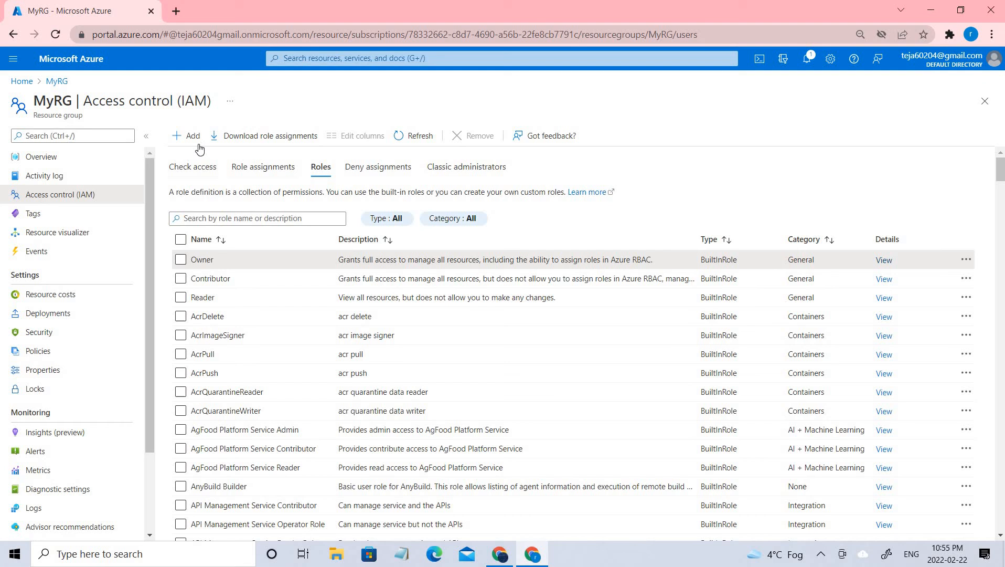
pyautogui.click(186, 135)
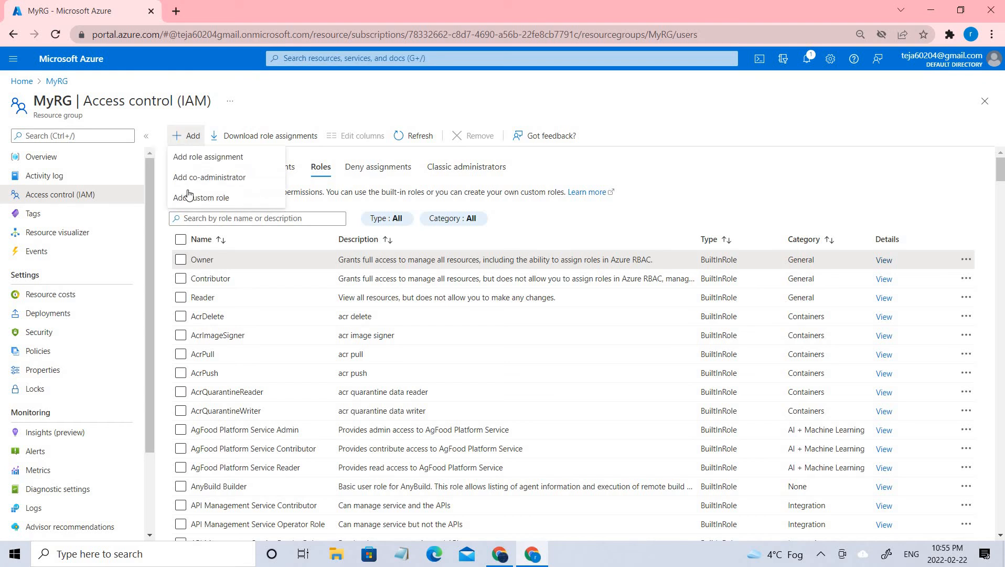
pyautogui.moveTo(188, 200)
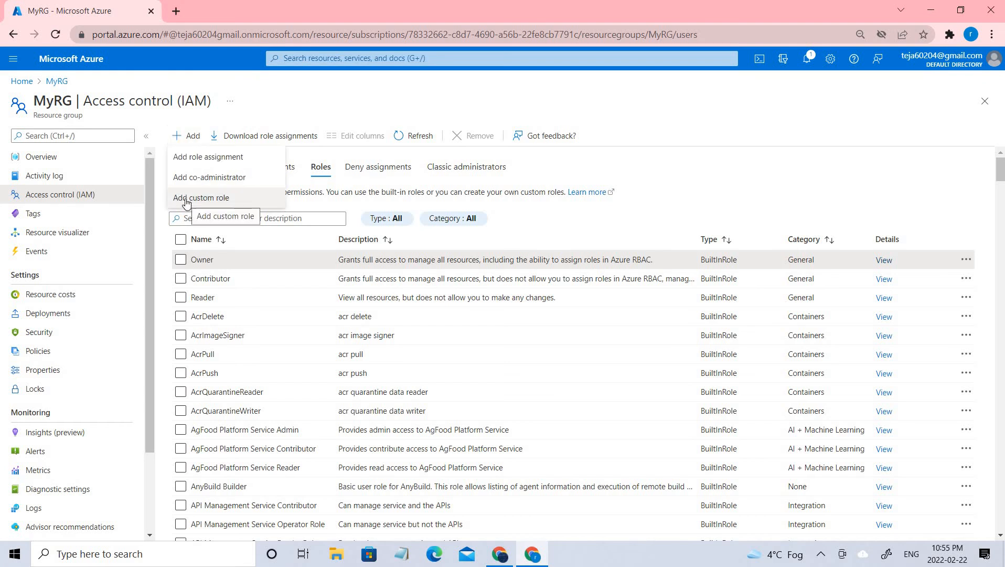
pyautogui.click(621, 417)
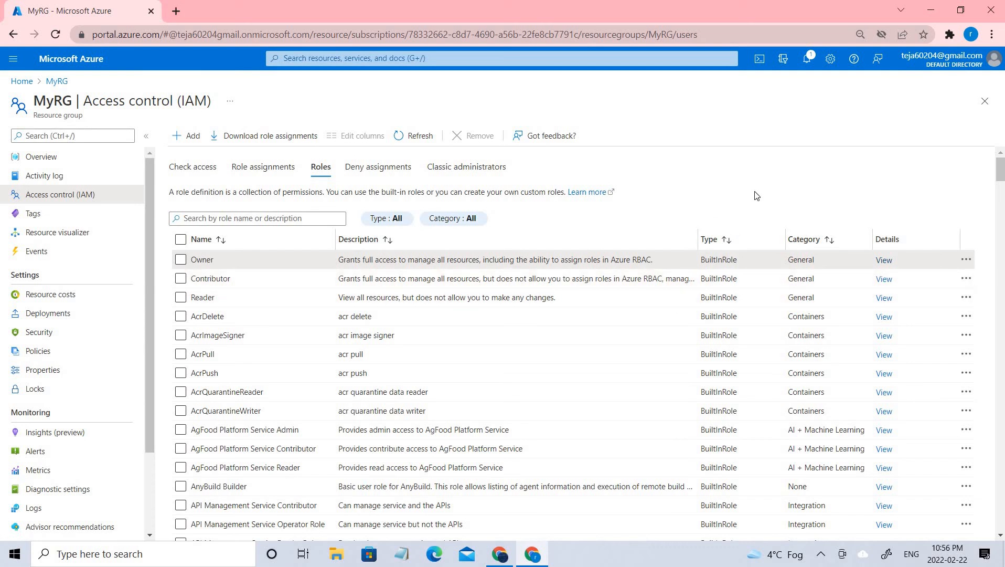
pyautogui.moveTo(90, 258)
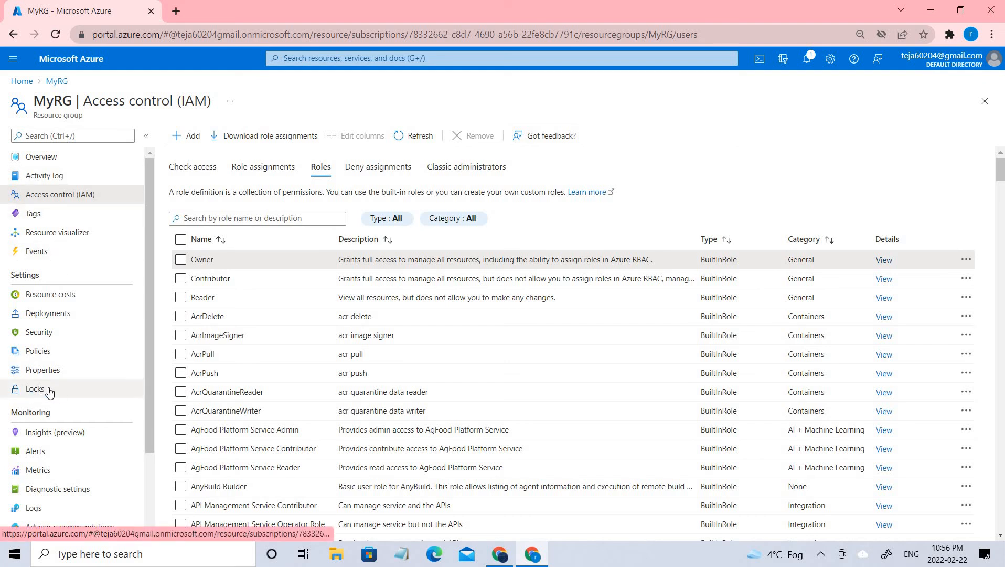
# Add a lock named RGLock with lock type Delete to MyRG
pyautogui.click(34, 389)
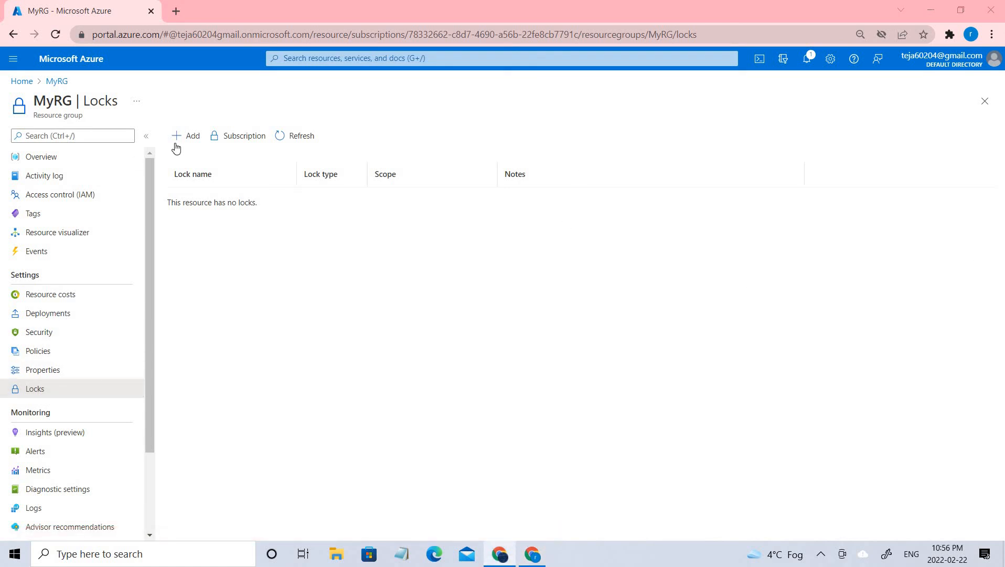
pyautogui.click(186, 136)
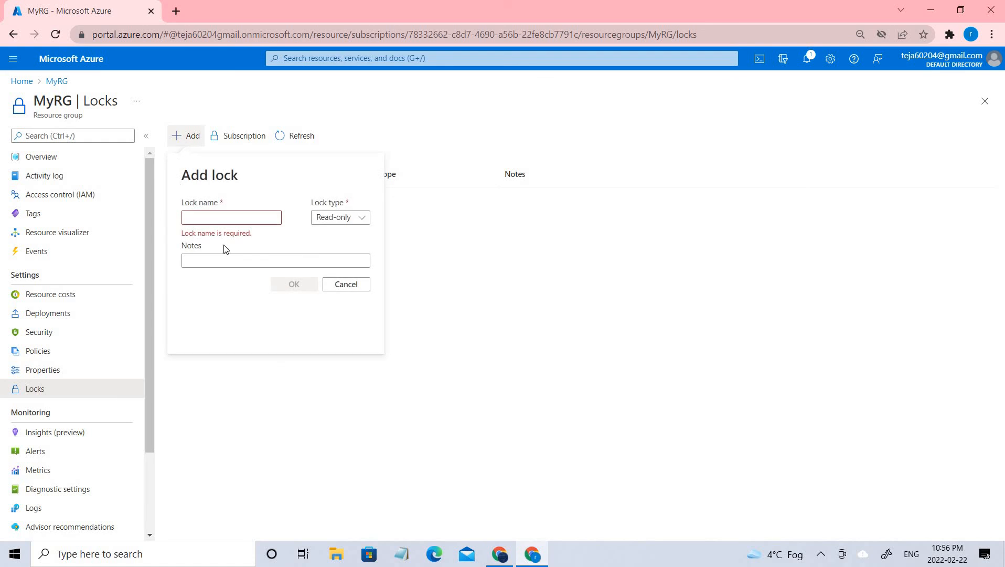
pyautogui.click(231, 217)
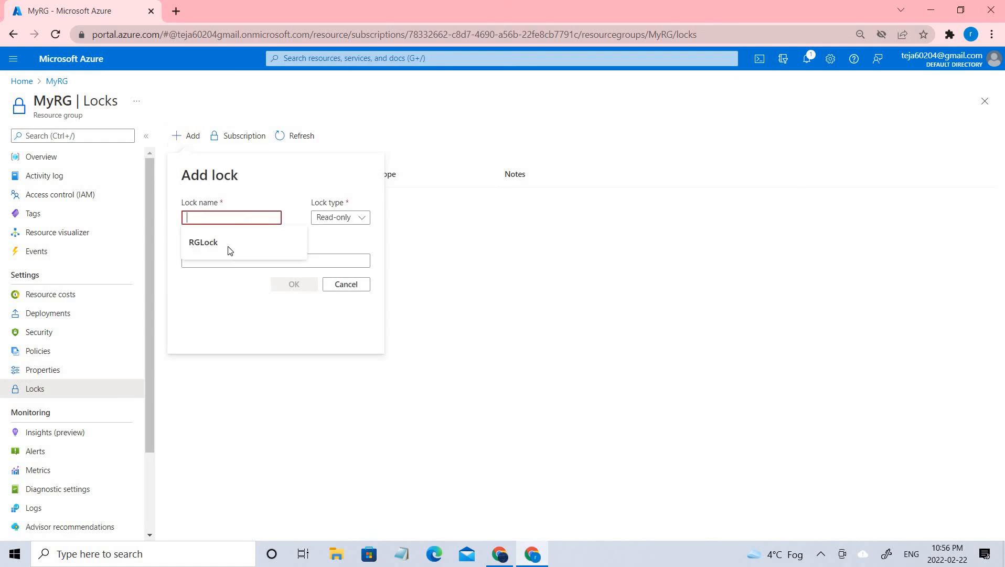
pyautogui.click(203, 242)
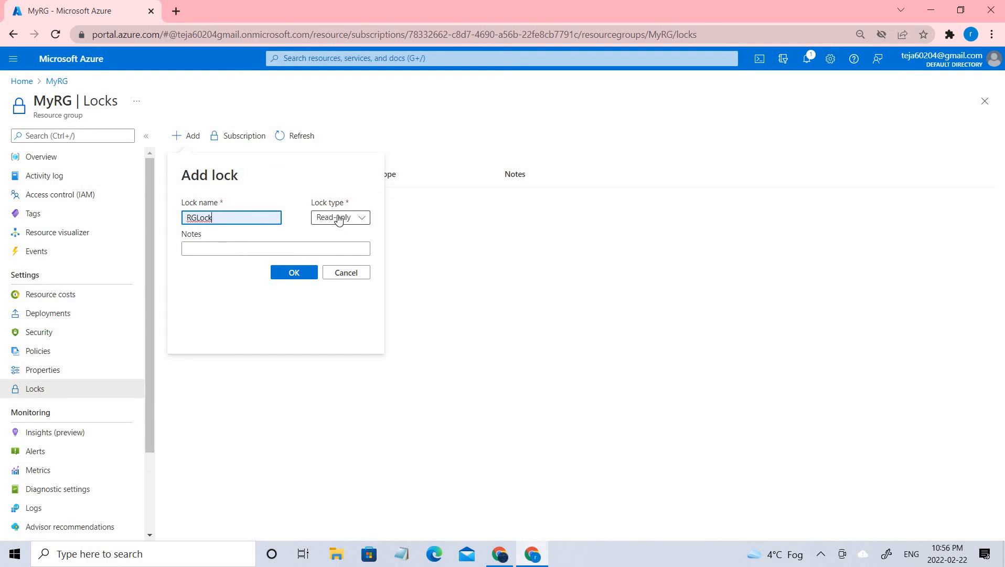
pyautogui.click(340, 217)
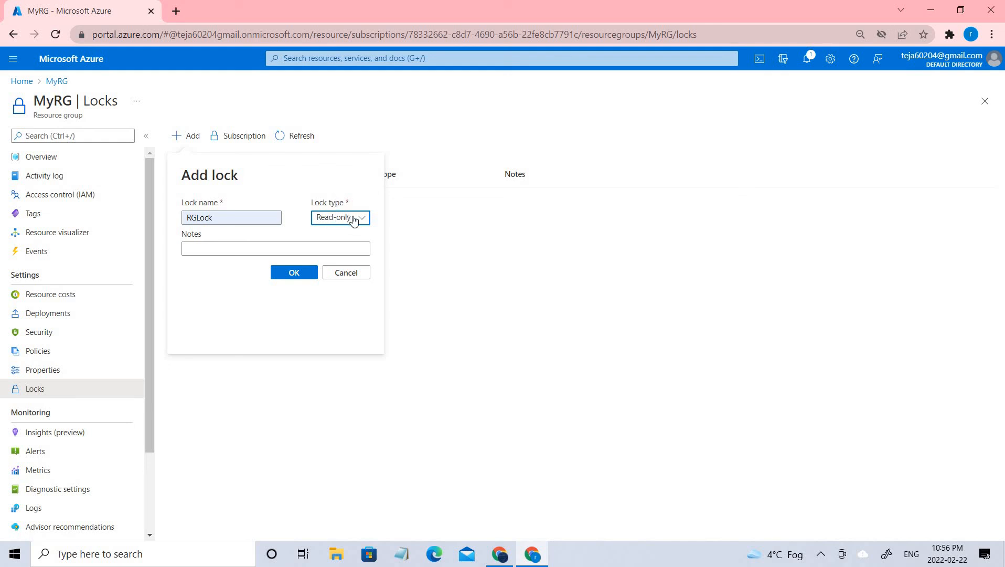
pyautogui.click(340, 217)
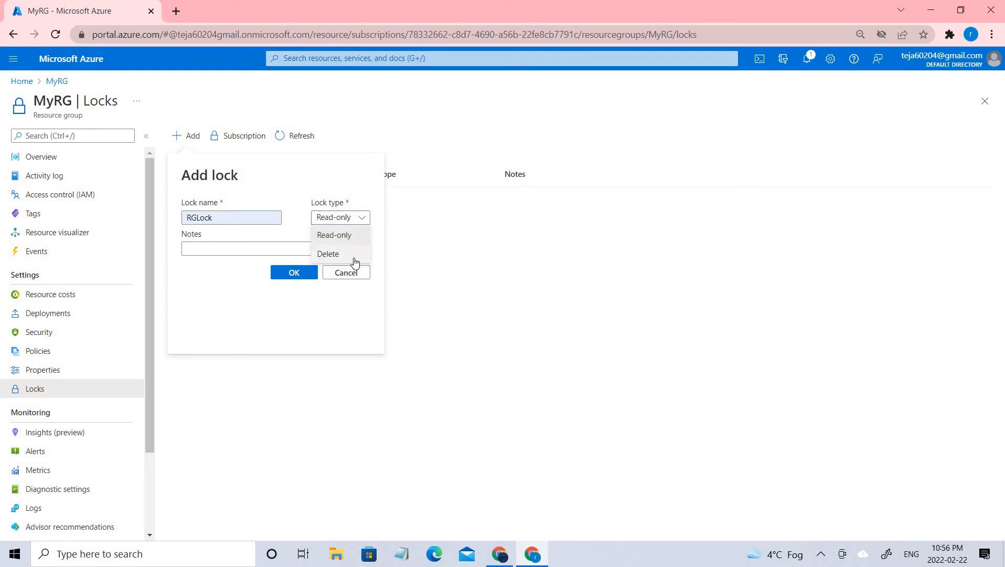
pyautogui.click(328, 253)
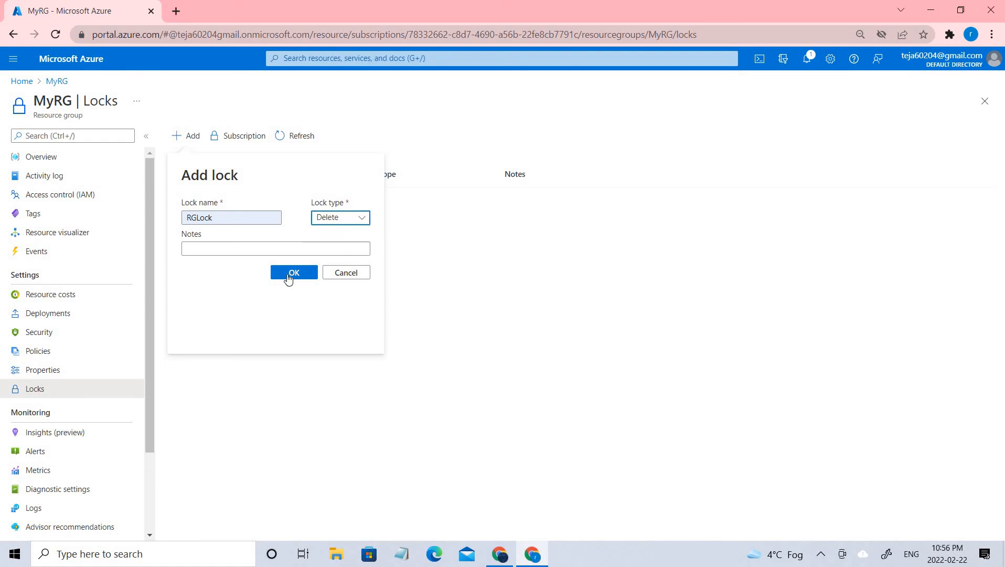
pyautogui.click(293, 272)
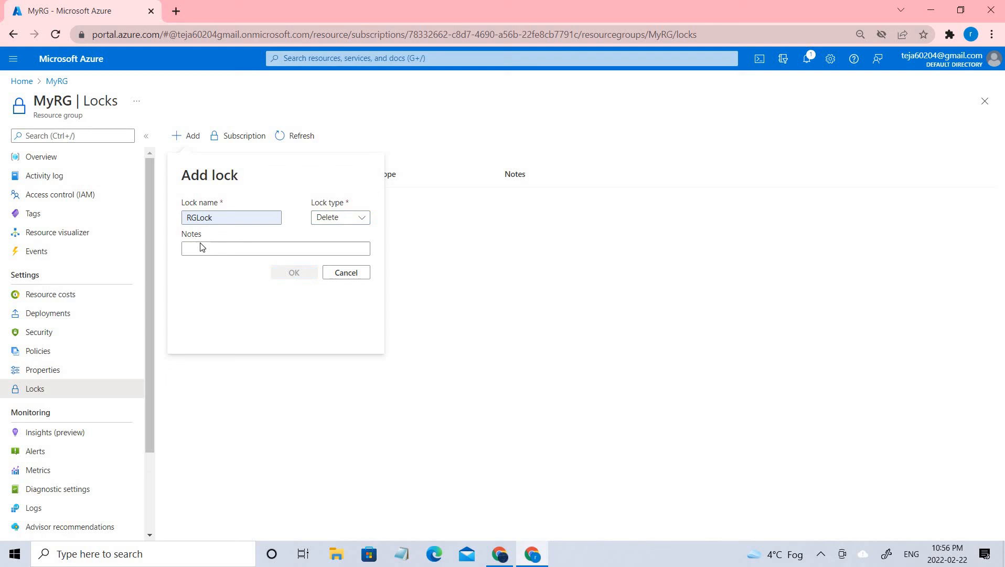
pyautogui.click(293, 272)
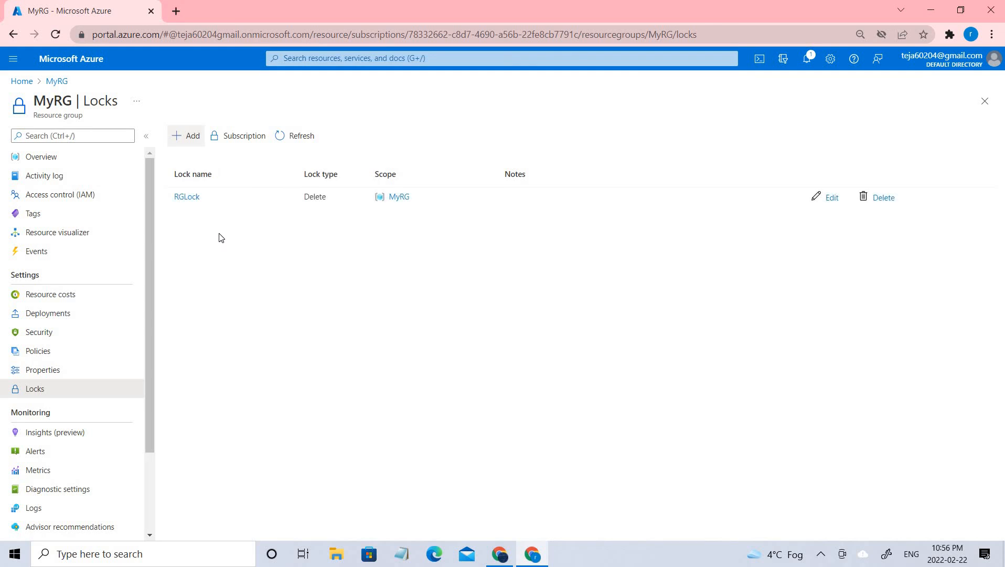
pyautogui.moveTo(219, 198)
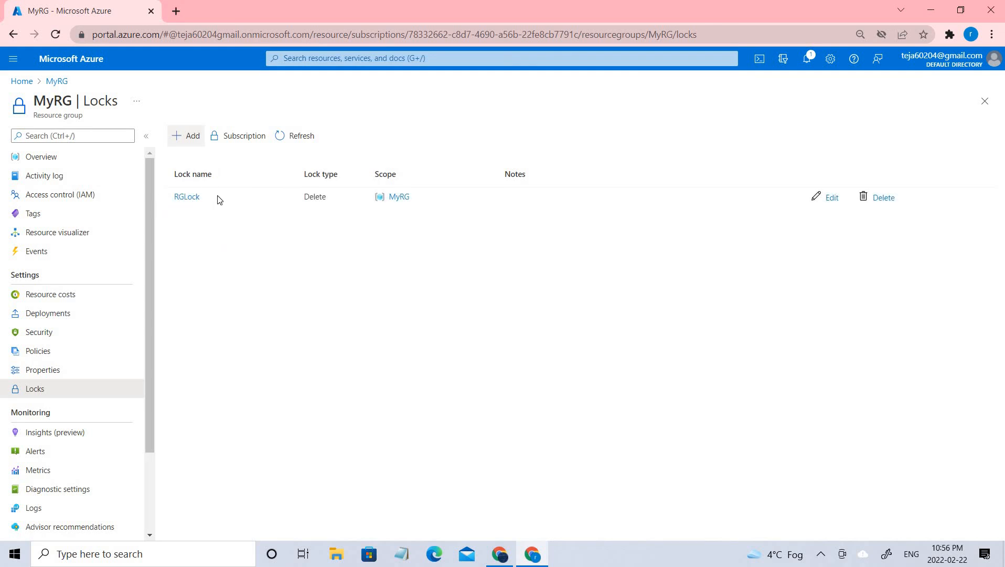
pyautogui.doubleClick(186, 196)
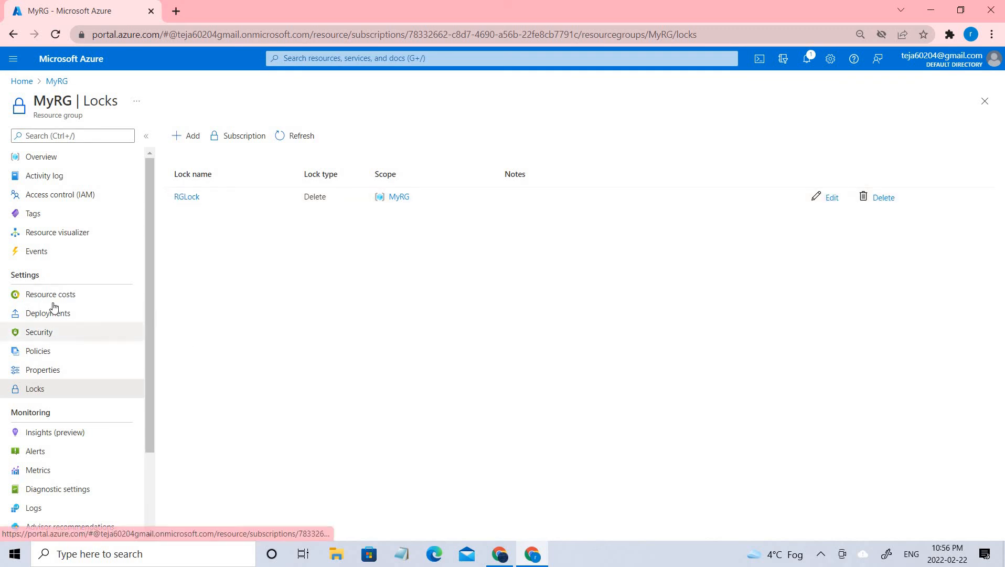
pyautogui.moveTo(52, 168)
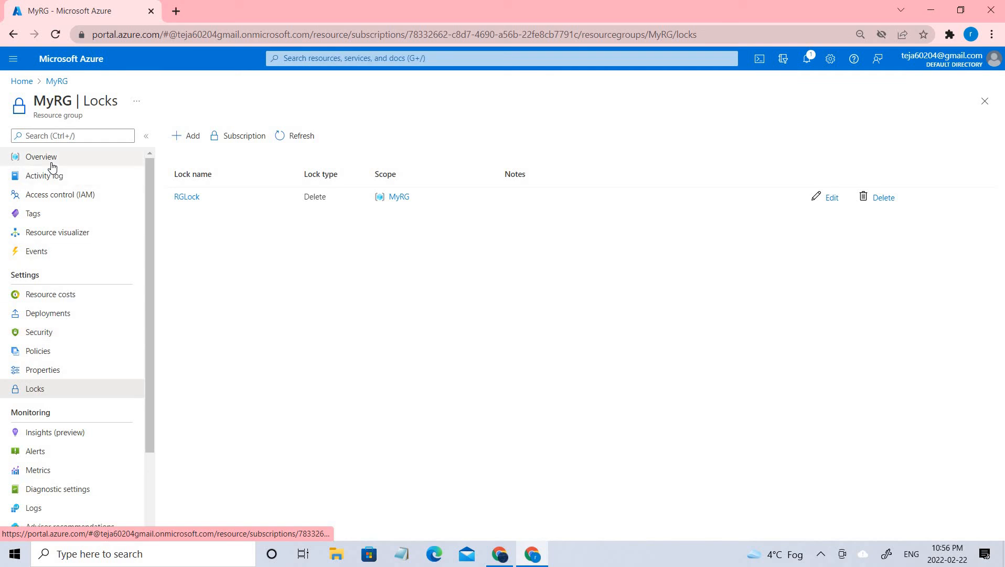
# Attempt to delete resource group MyRG, which fails because it is locked
pyautogui.click(41, 157)
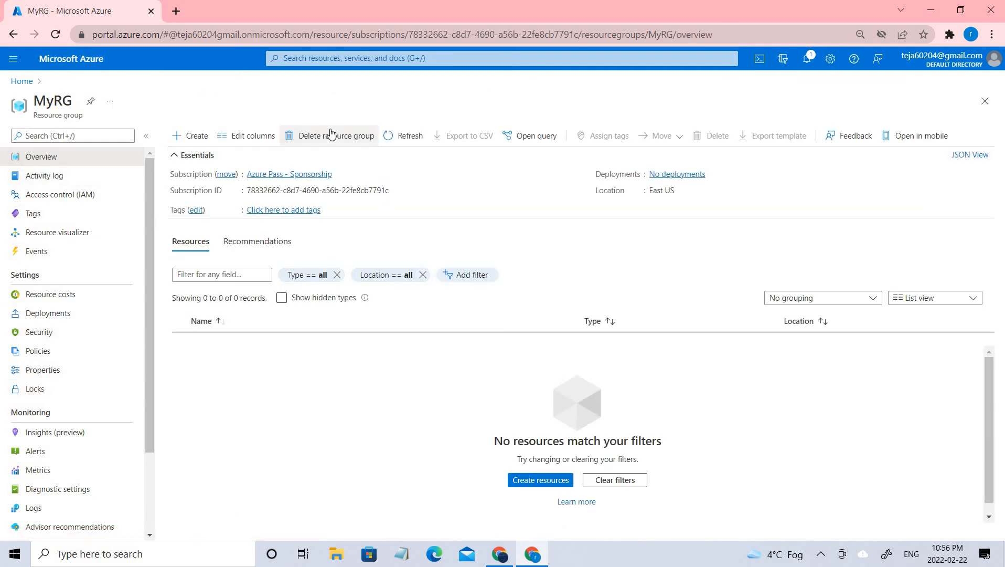
pyautogui.click(336, 136)
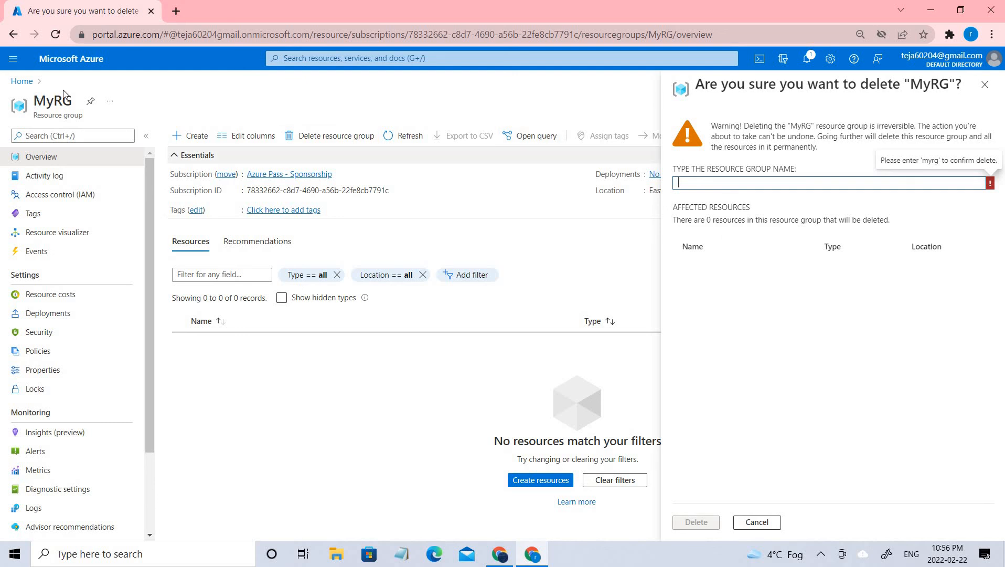
pyautogui.rightClick(52, 99)
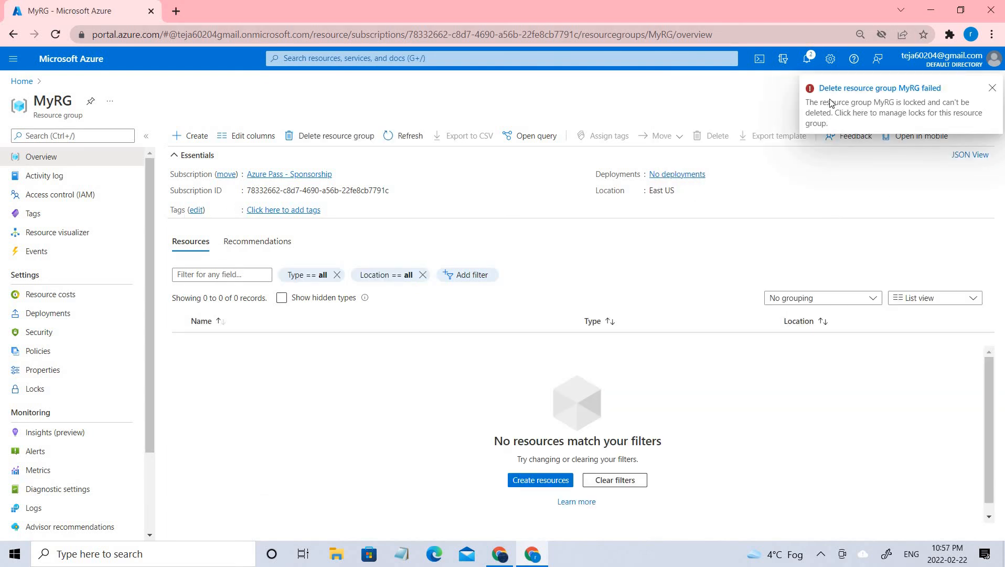
pyautogui.moveTo(808, 107)
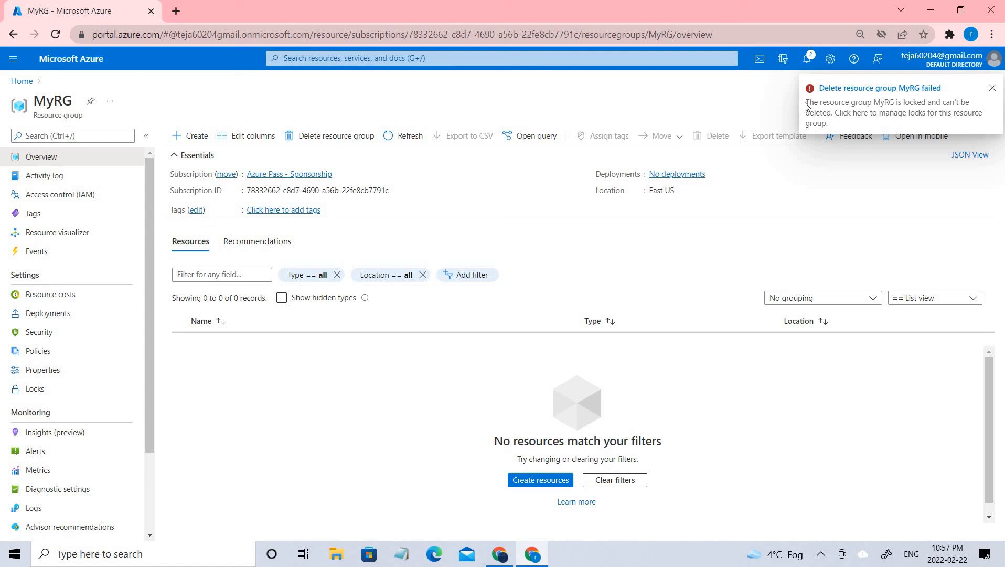
pyautogui.moveTo(853, 126)
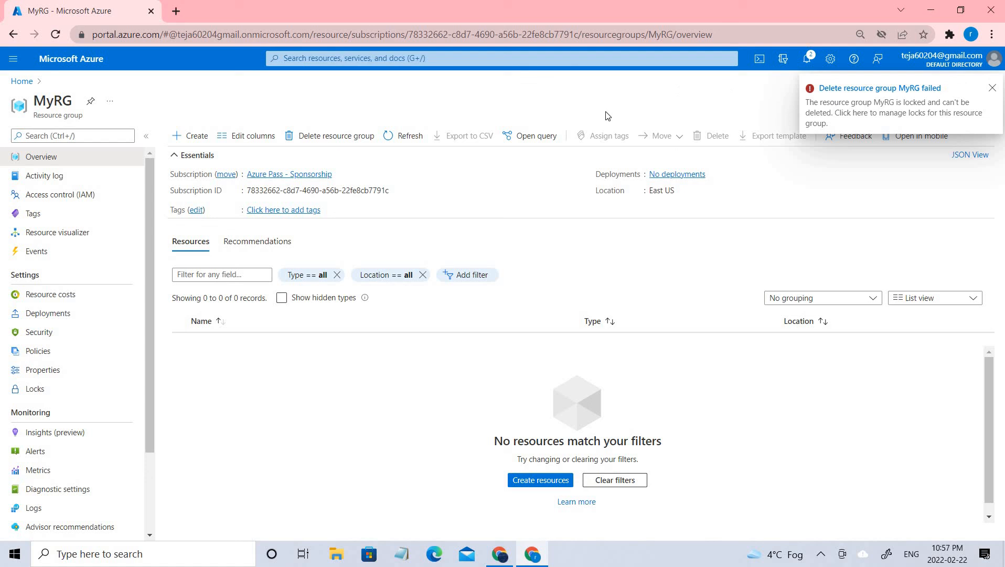
pyautogui.moveTo(540, 188)
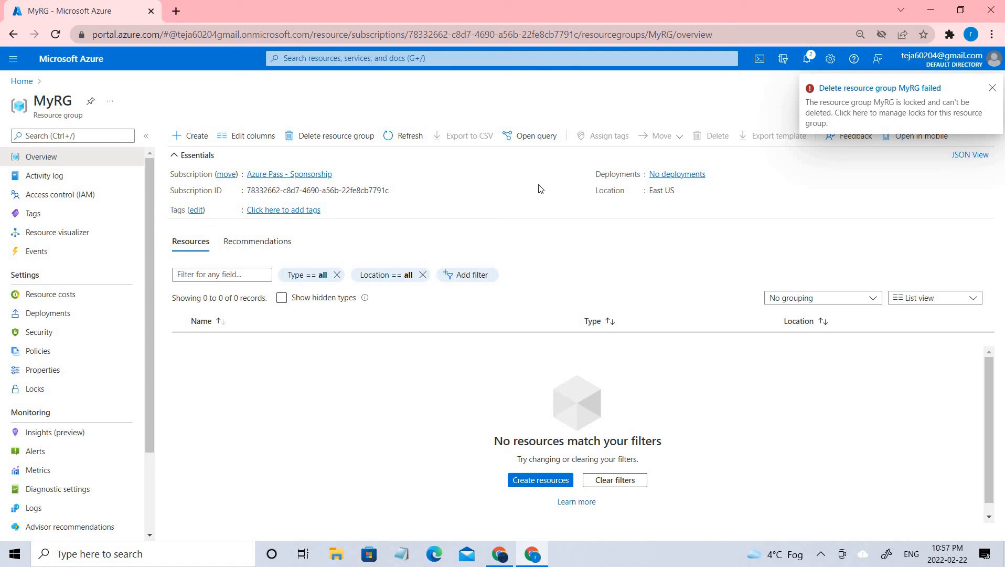
# Open the Create a storage account form from All services > Storage accounts
pyautogui.click(992, 88)
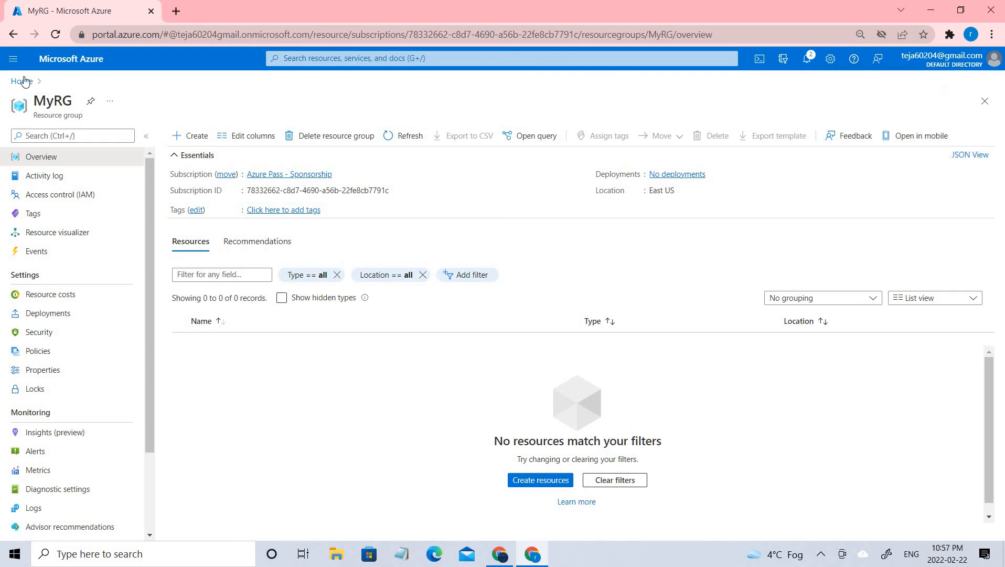
pyautogui.click(17, 80)
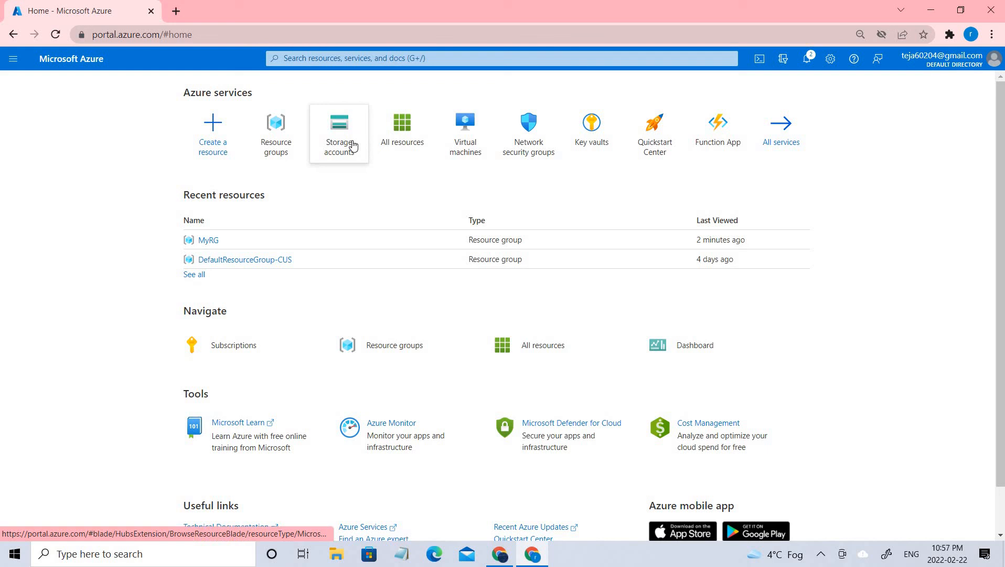
pyautogui.click(14, 58)
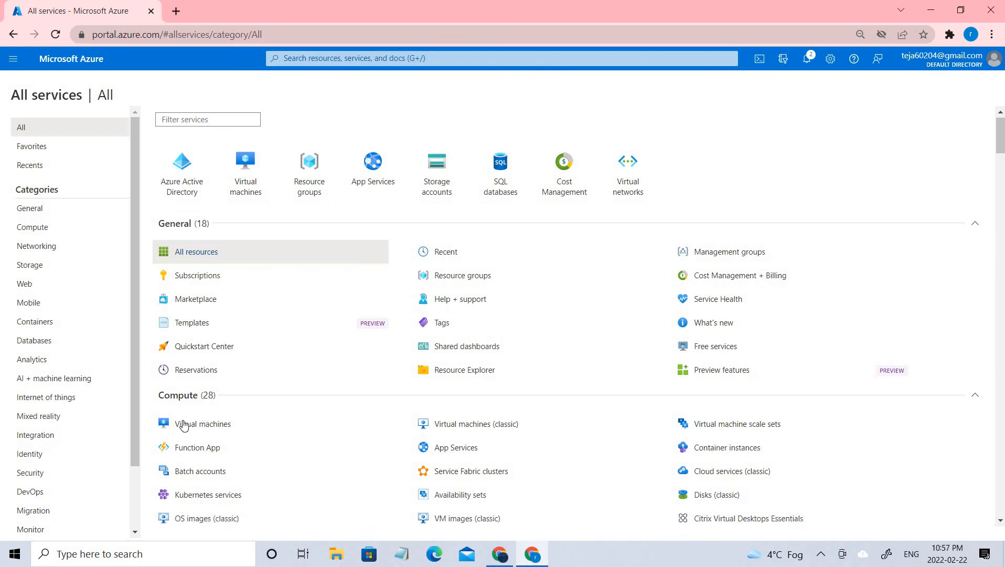
pyautogui.scroll(-3)
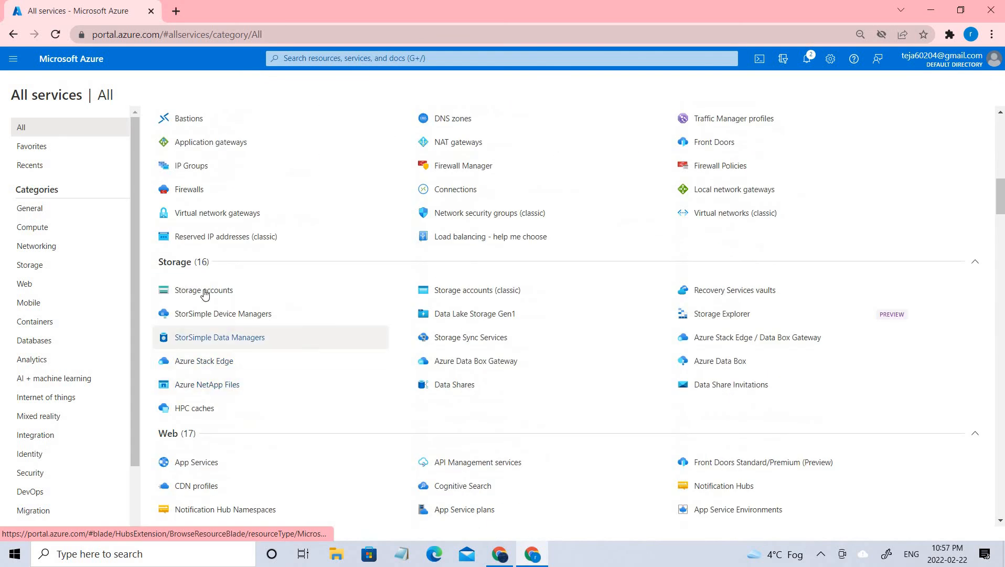
pyautogui.moveTo(216, 294)
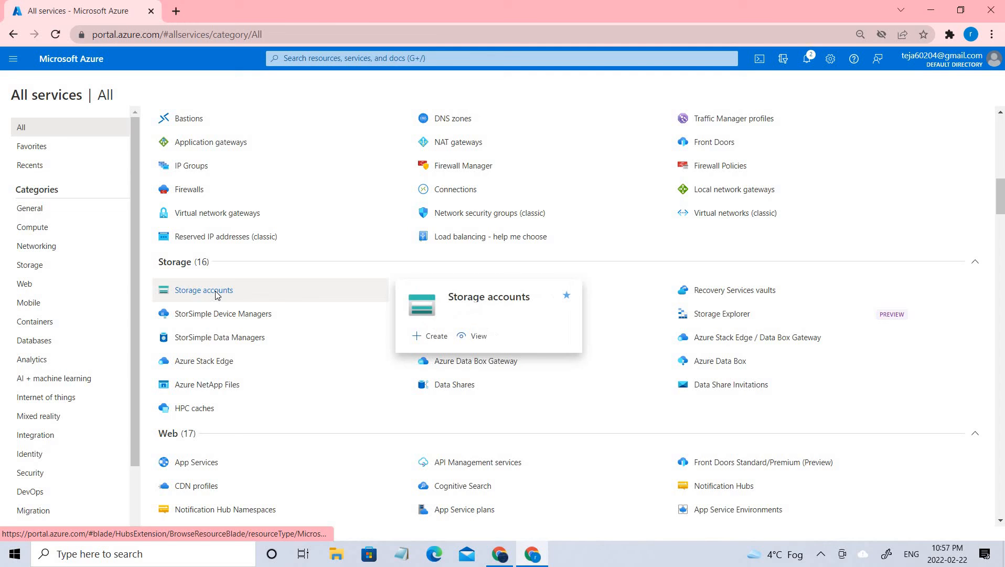
pyautogui.click(204, 290)
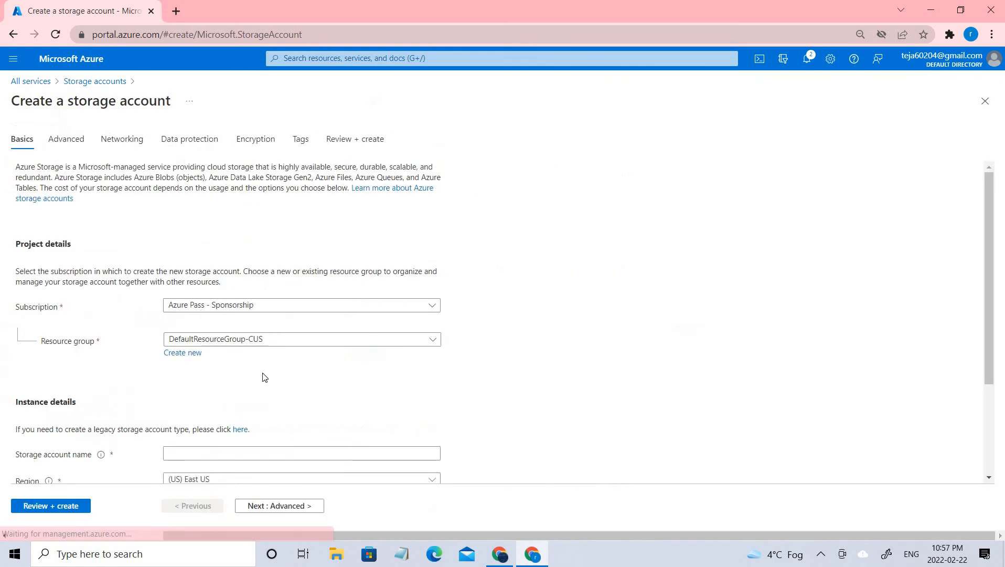
# Set resource group MyRG, account name storageaccountmrt987 and region (US) East US
pyautogui.scroll(-3)
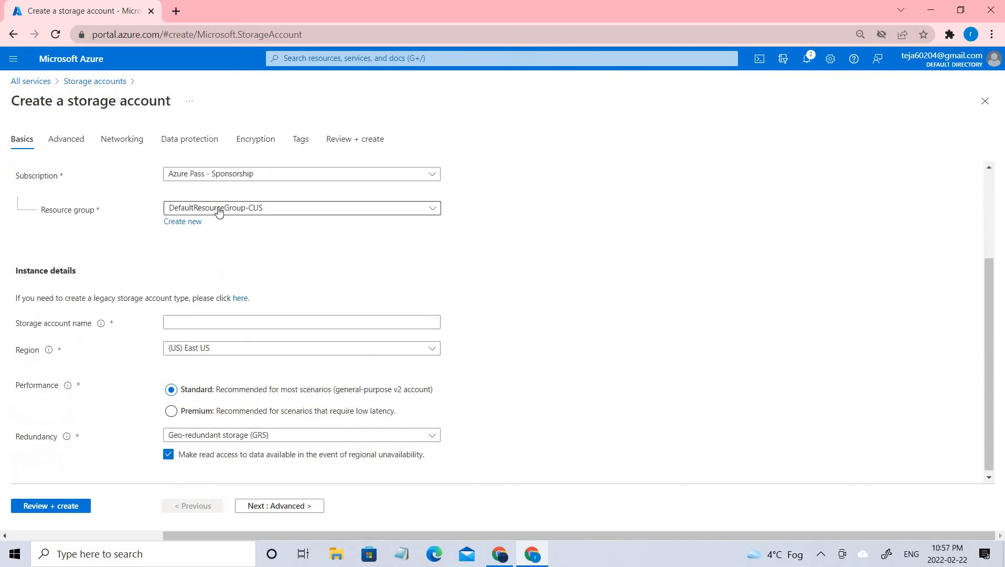
pyautogui.click(301, 208)
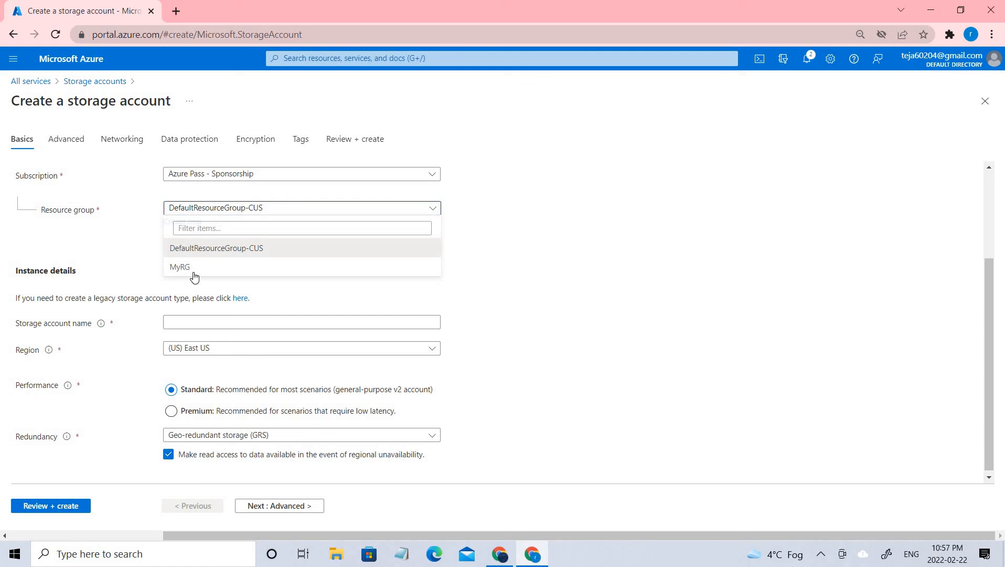
pyautogui.click(179, 266)
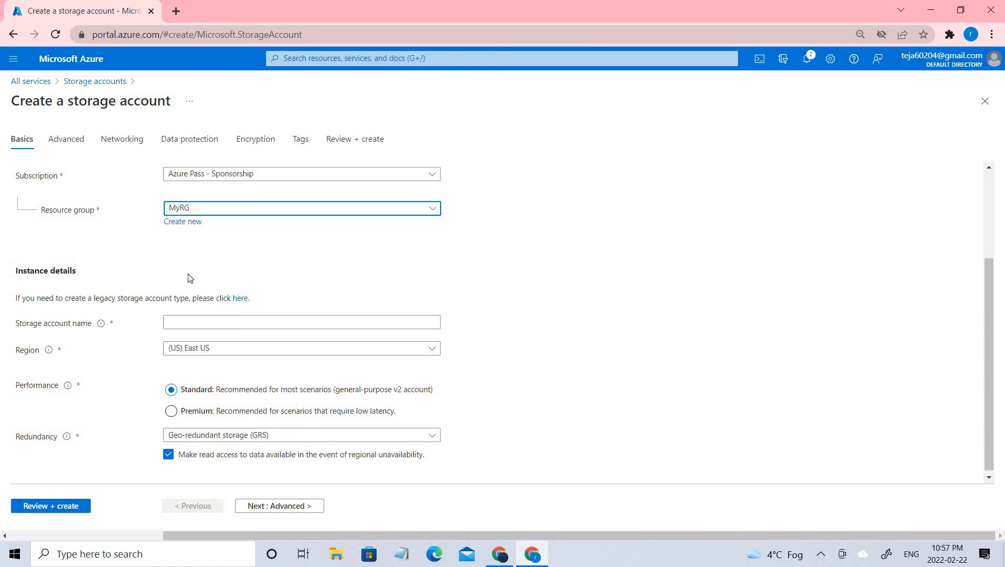
pyautogui.click(301, 322)
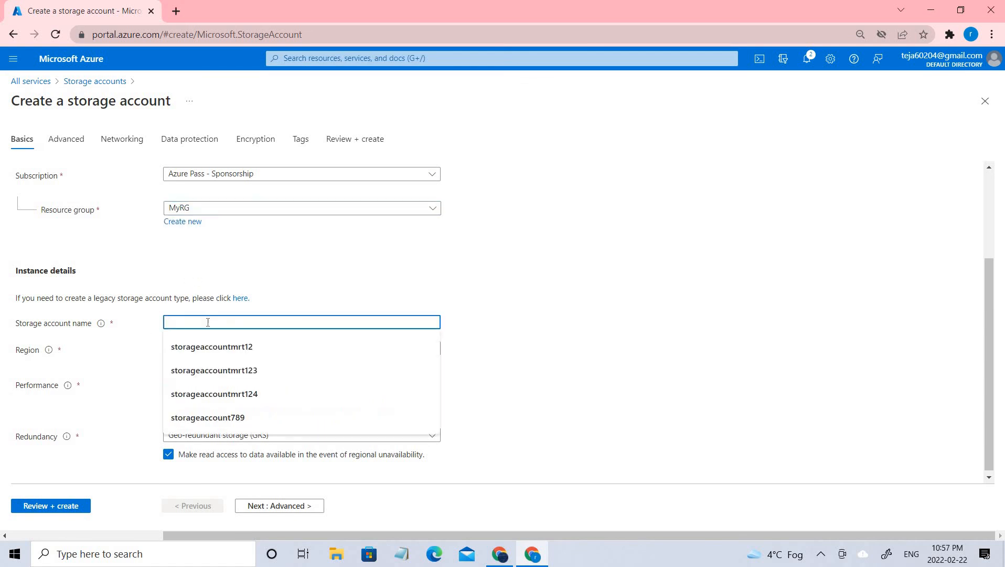
pyautogui.click(212, 346)
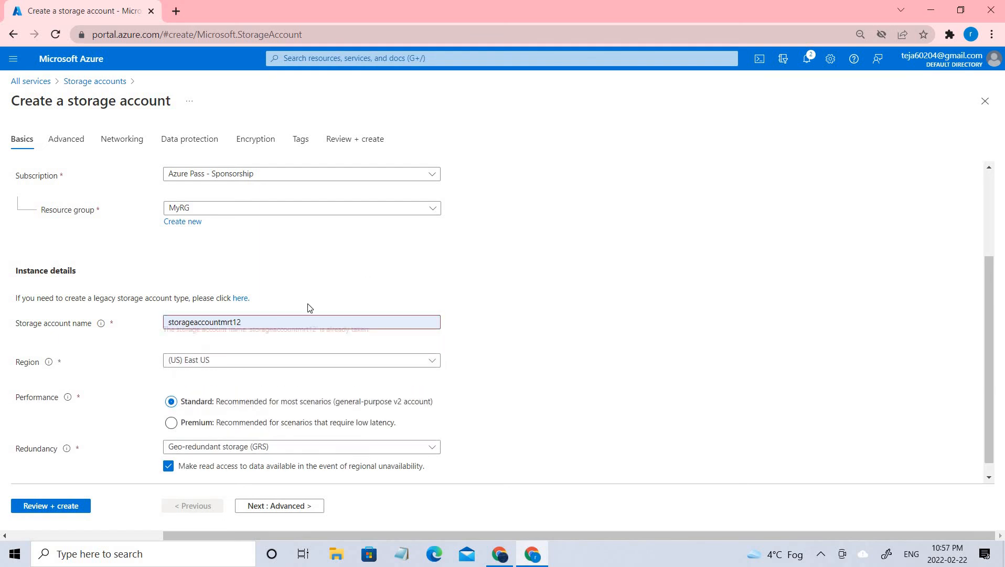
pyautogui.click(301, 322)
pyautogui.write('987')
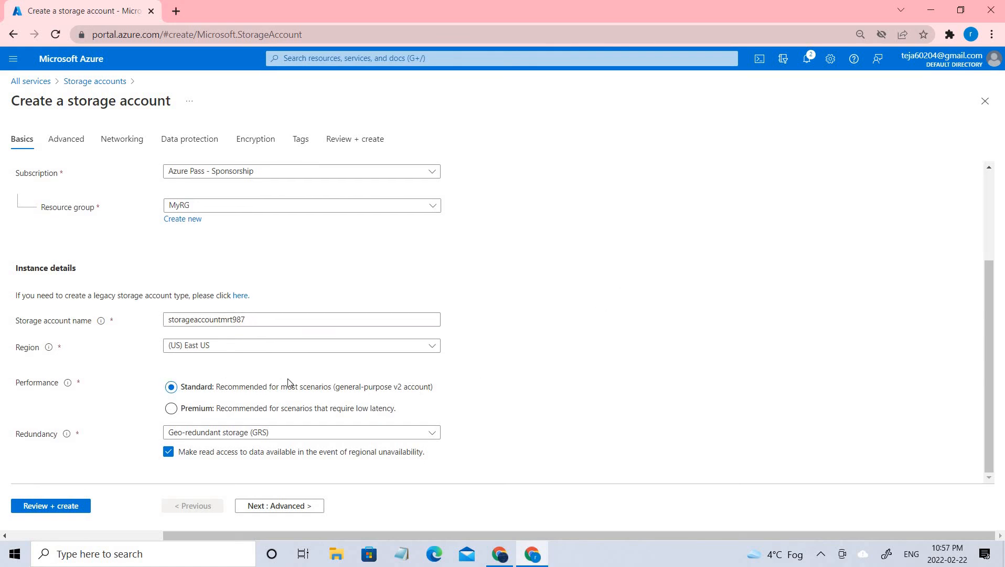
pyautogui.moveTo(179, 438)
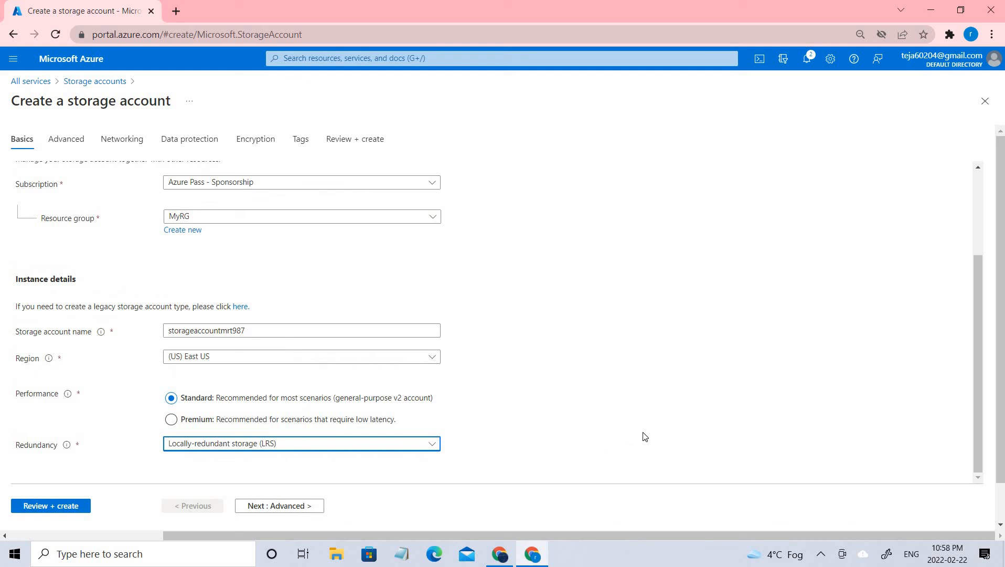
pyautogui.scroll(-3)
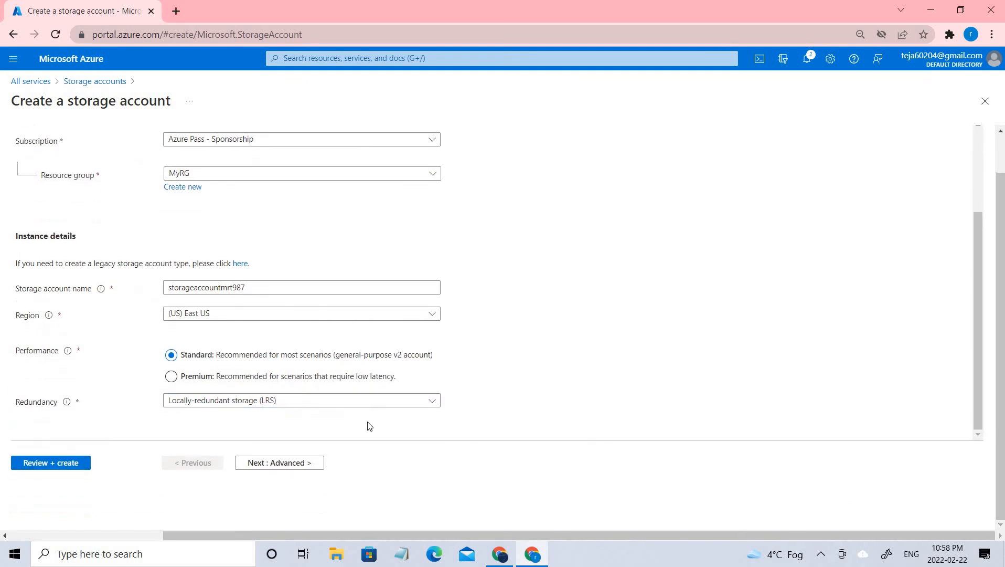
pyautogui.moveTo(376, 412)
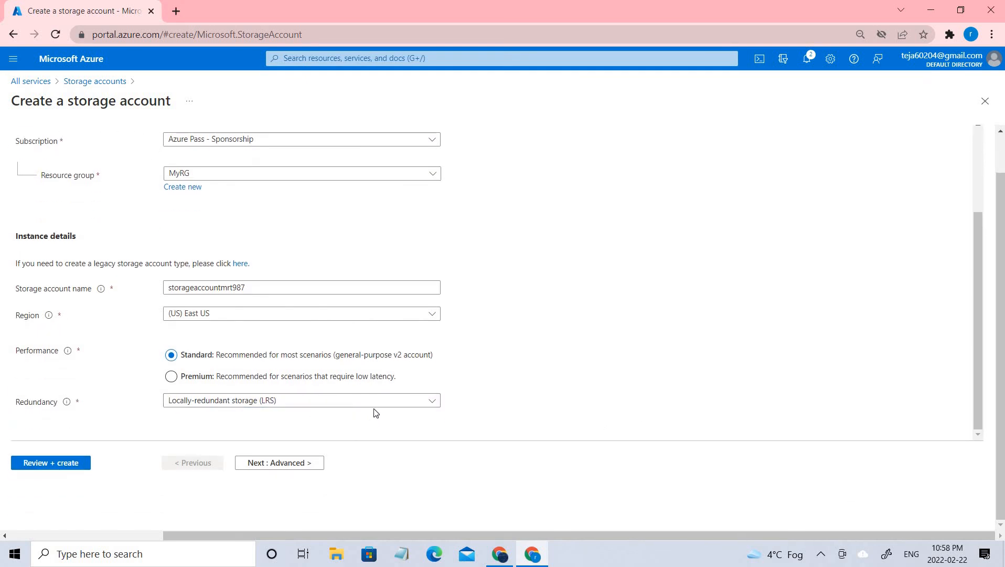
pyautogui.click(302, 400)
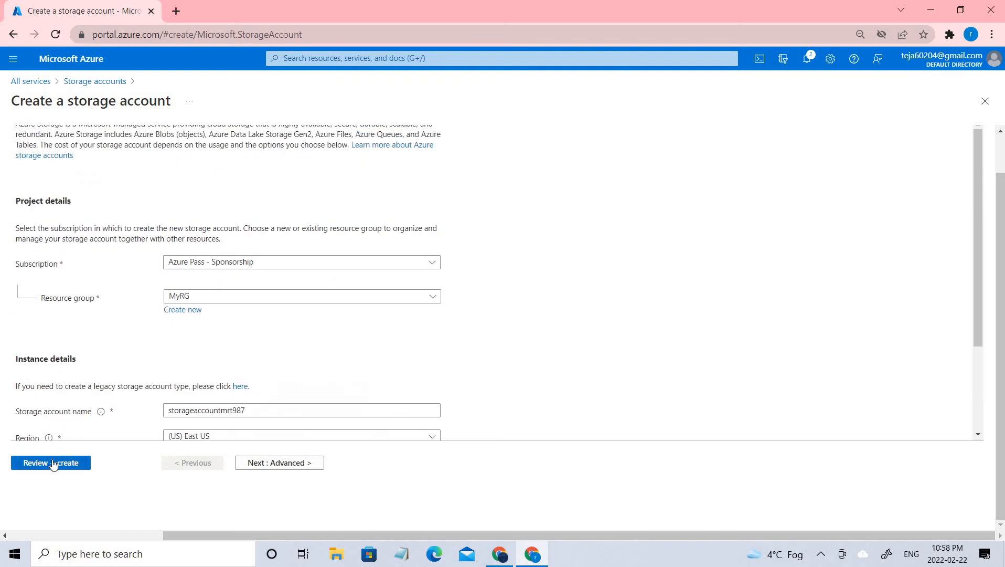
# Review and create the storageaccountmrt987 storage account
pyautogui.click(51, 462)
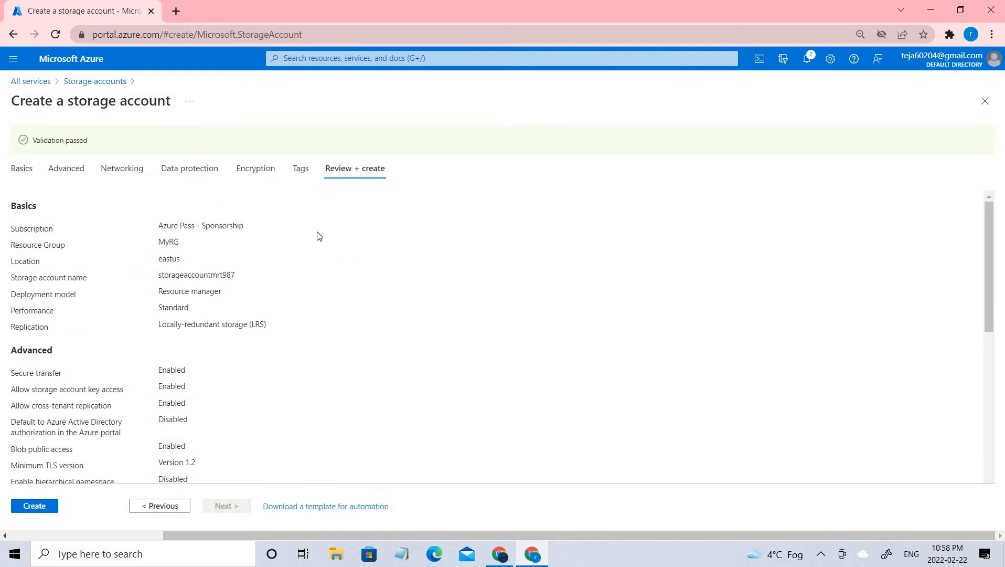
pyautogui.scroll(-3)
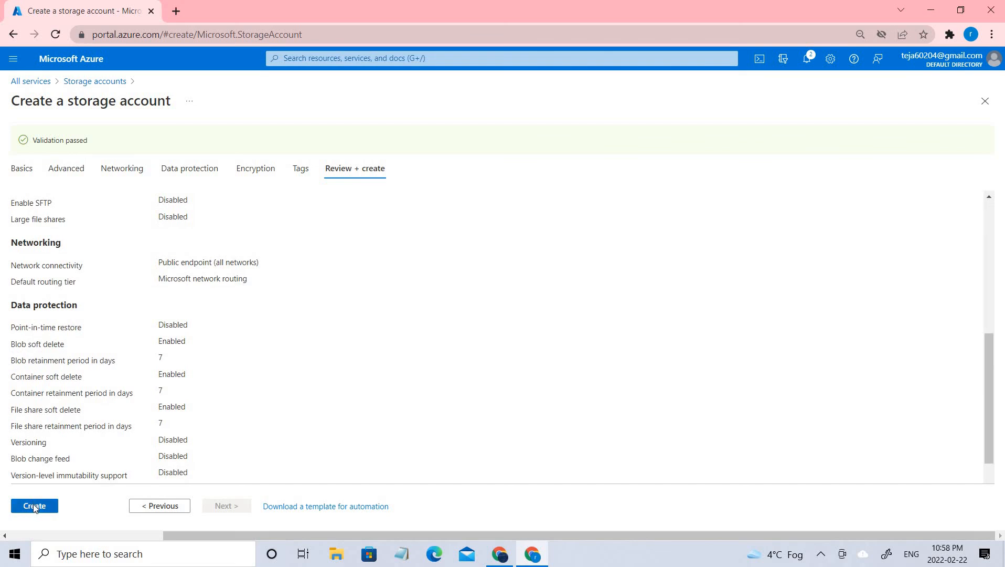
pyautogui.click(33, 506)
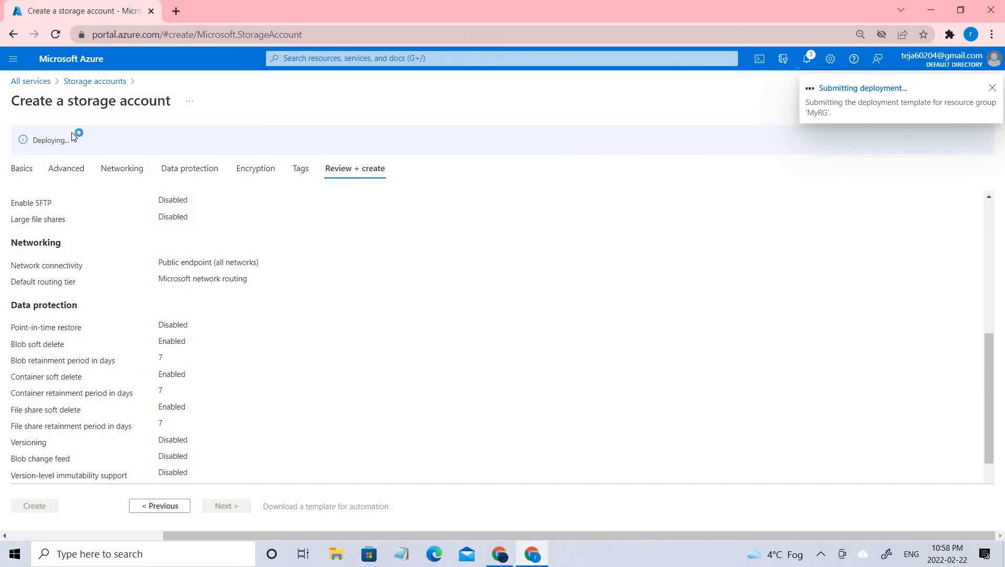
# Refresh the deployment overview until the deployment reports complete
pyautogui.click(50, 140)
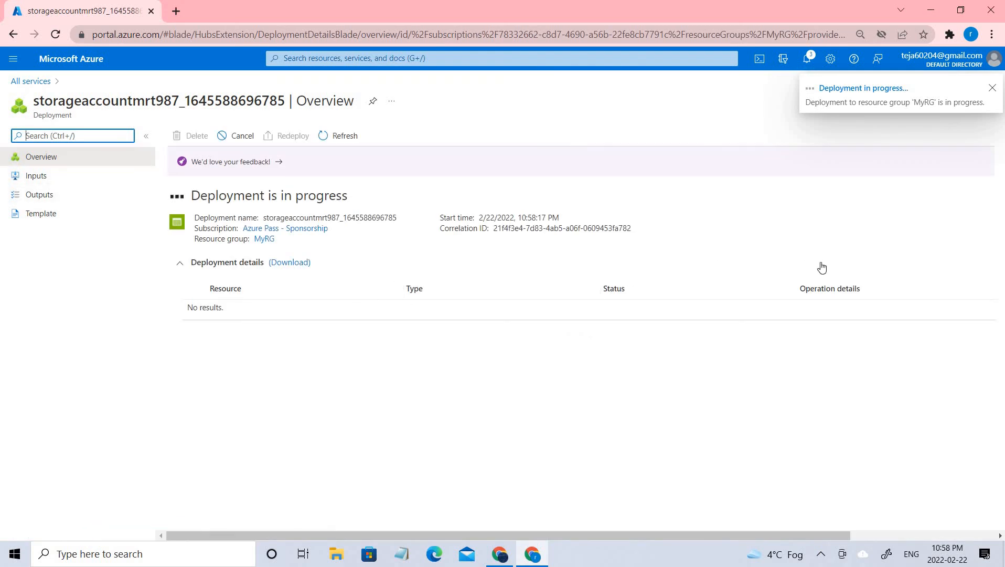
pyautogui.click(992, 88)
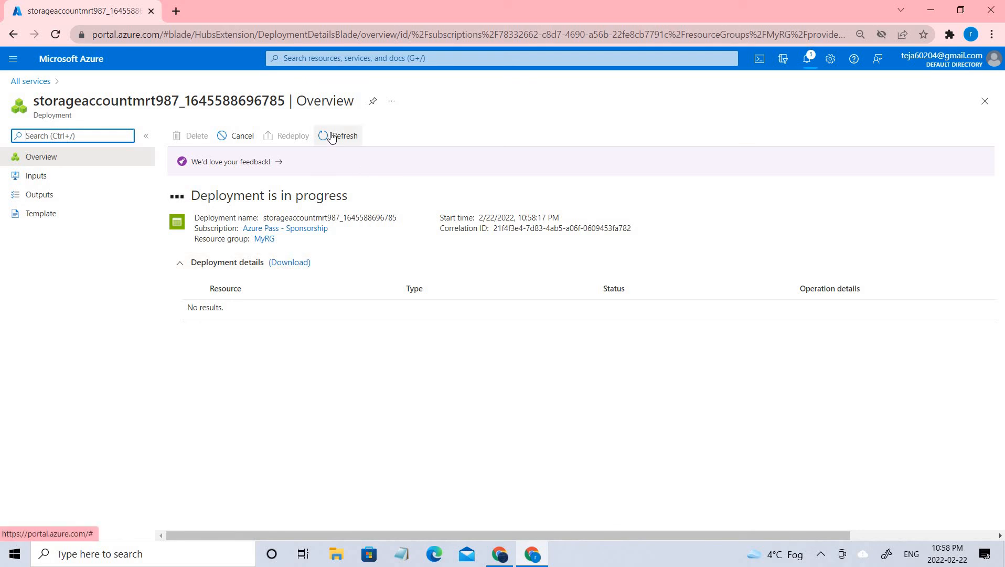
pyautogui.click(338, 136)
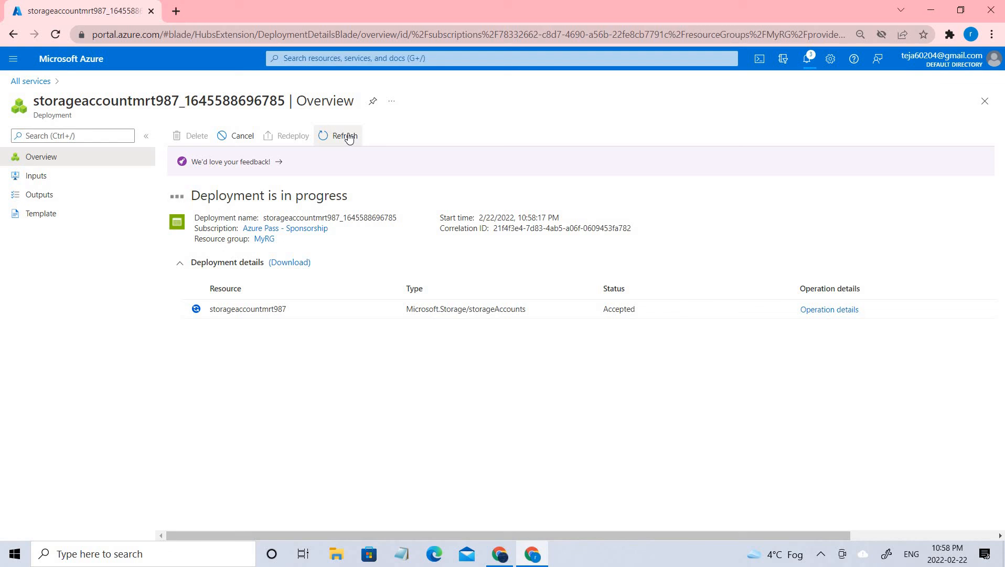
pyautogui.click(343, 136)
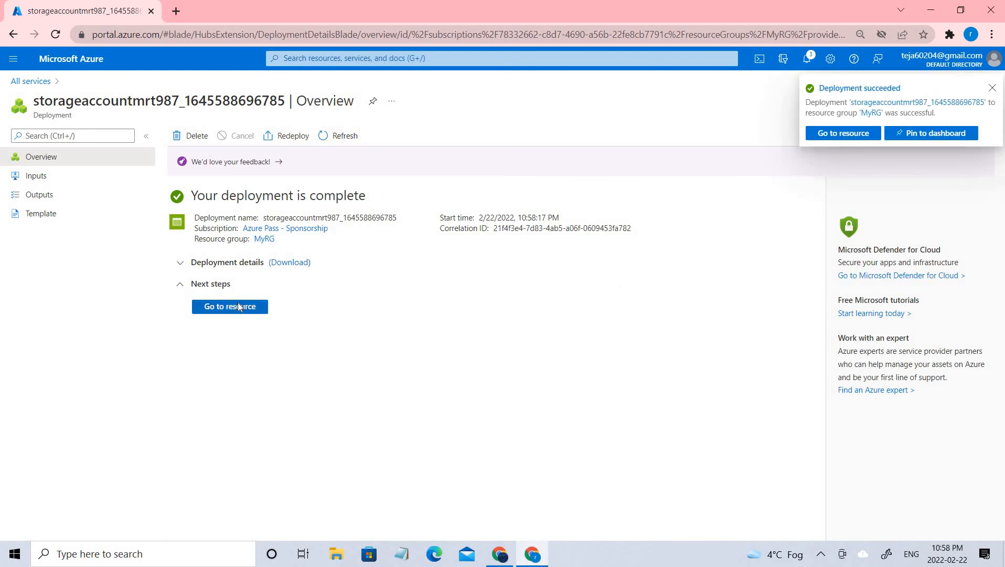
# Try deleting storageaccountmrt987 and find it blocked by the inherited delete lock
pyautogui.click(230, 306)
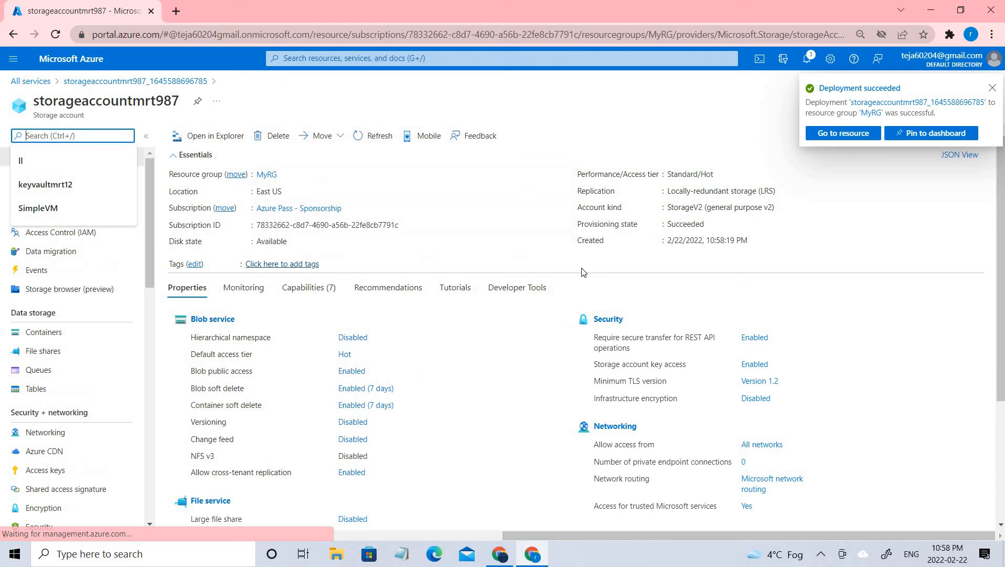
pyautogui.click(278, 135)
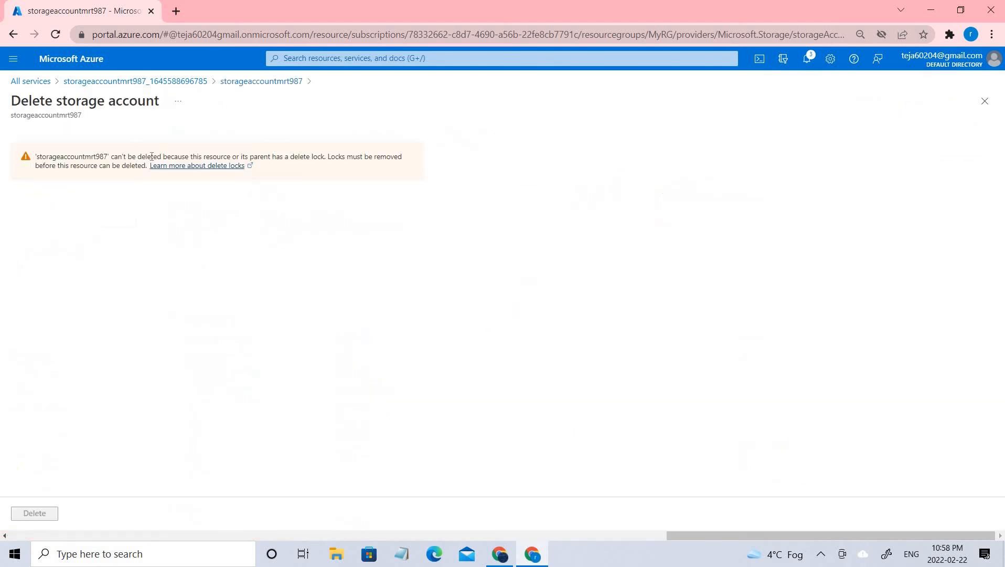
pyautogui.doubleClick(47, 156)
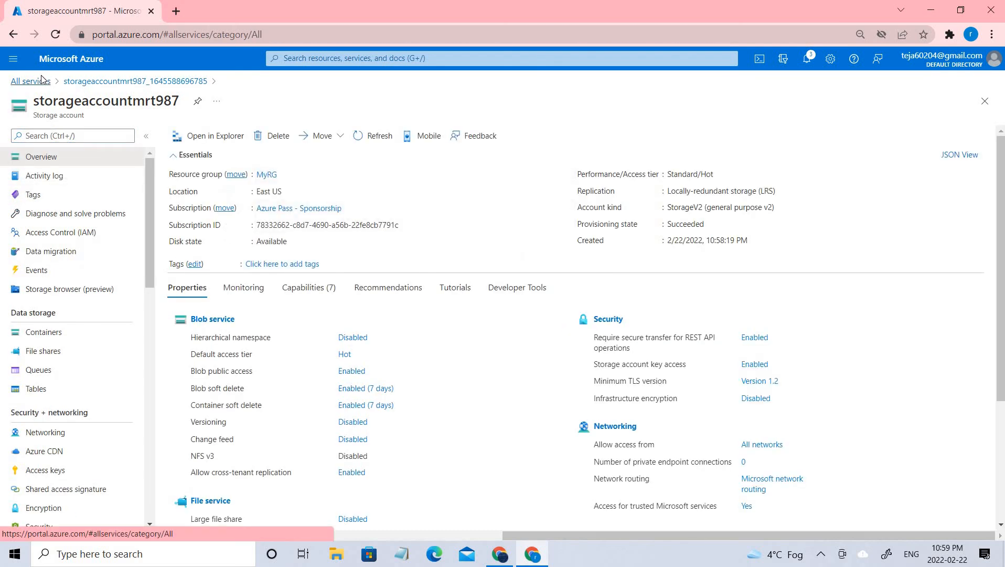
# Navigate through the portal menu to resource group MyRG
pyautogui.click(29, 80)
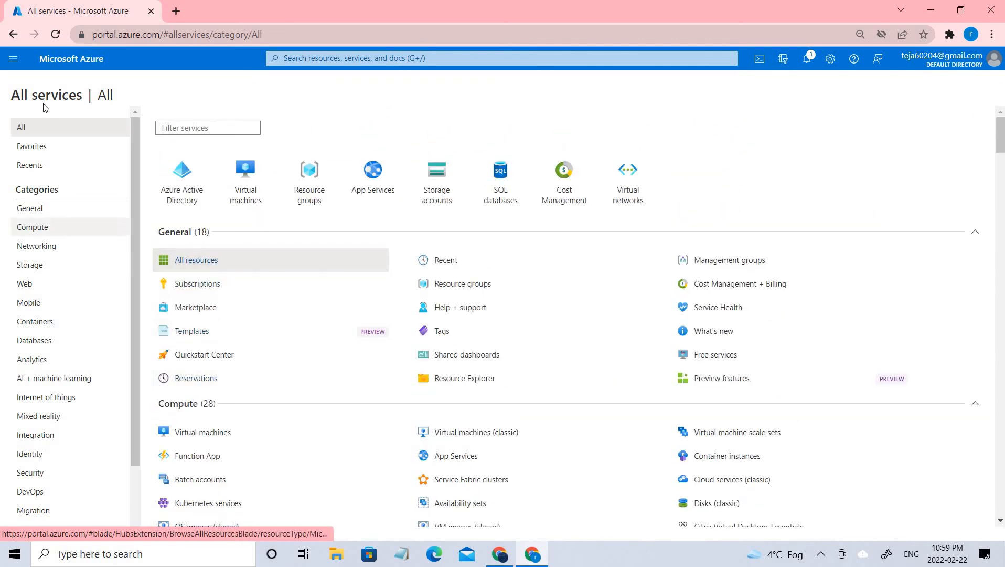
pyautogui.click(15, 58)
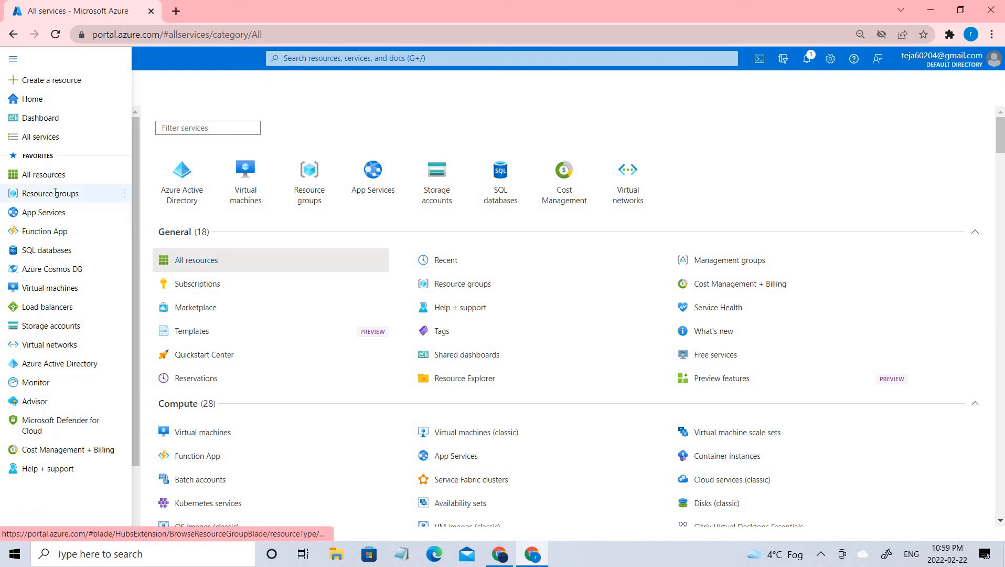
pyautogui.click(50, 193)
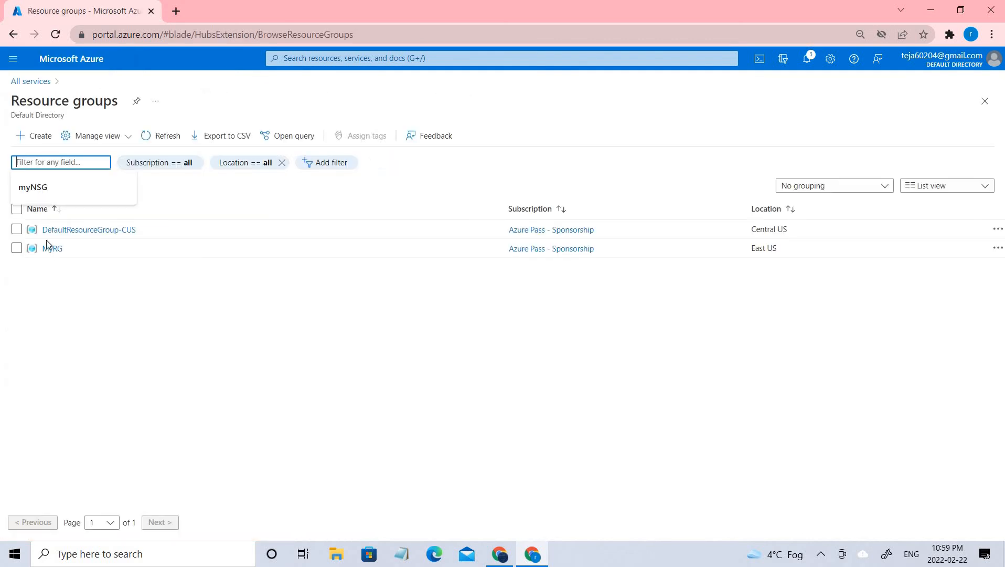
pyautogui.click(52, 248)
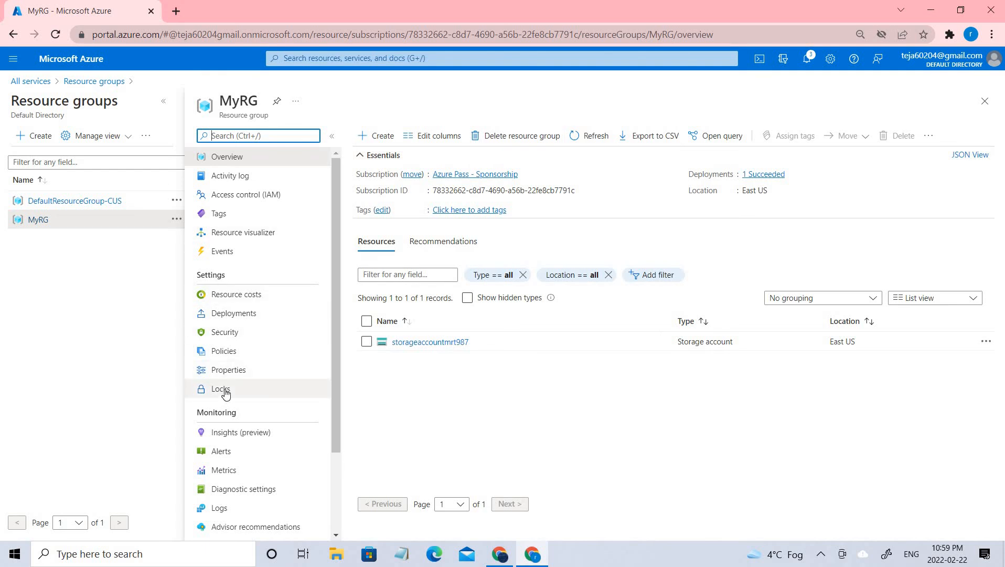
# Delete the RGLock delete lock on MyRG and return to its overview
pyautogui.click(220, 388)
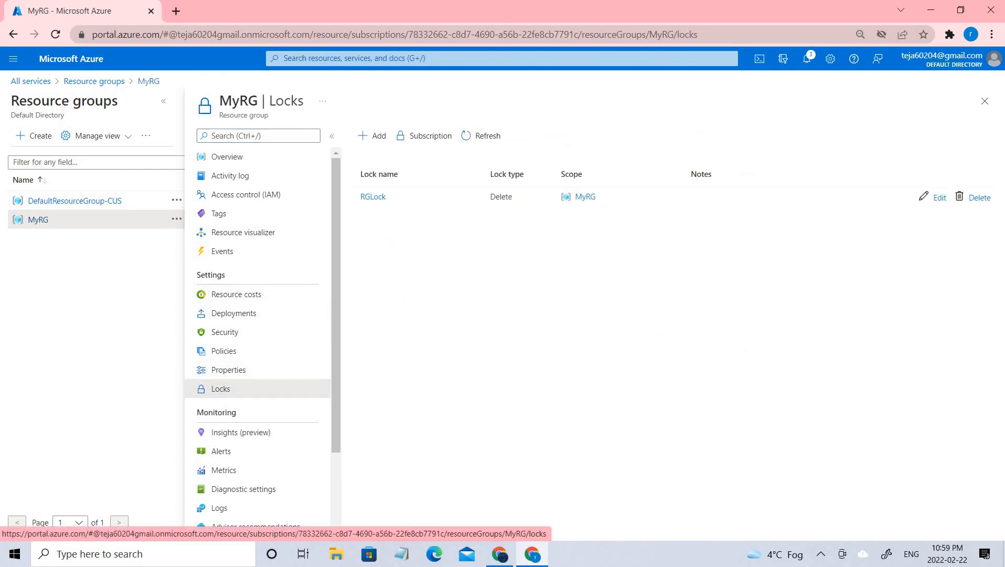
pyautogui.click(980, 198)
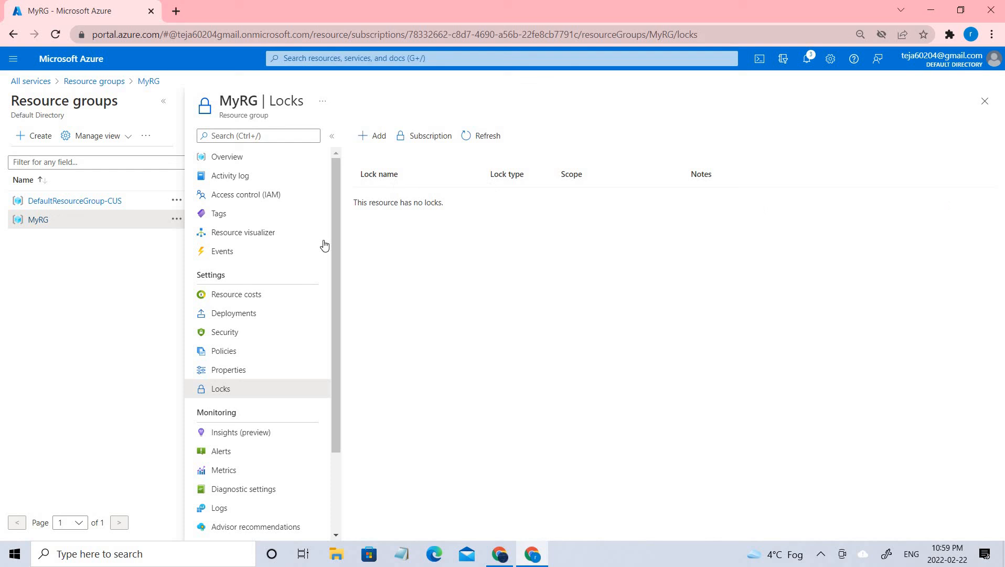
pyautogui.moveTo(347, 271)
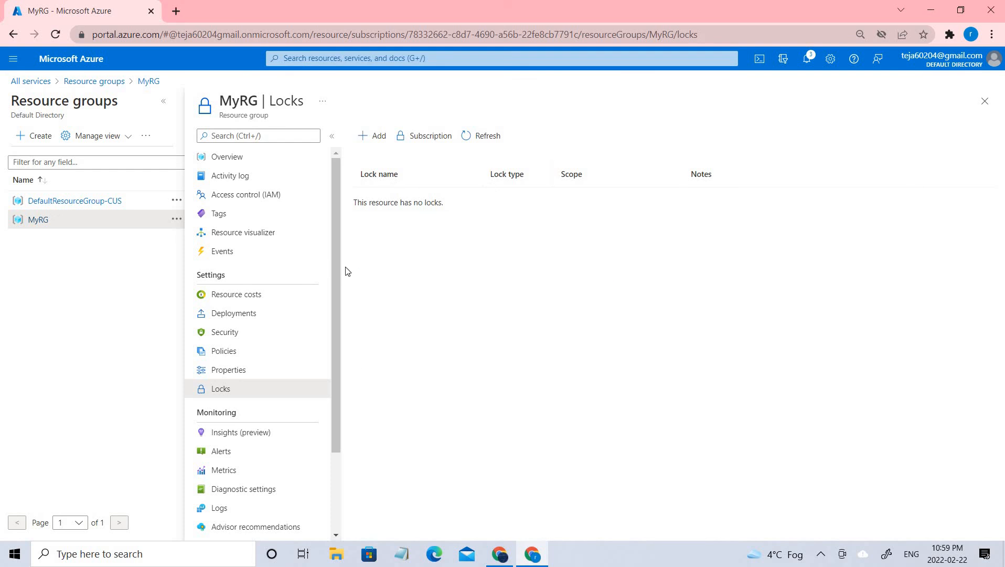
pyautogui.click(227, 157)
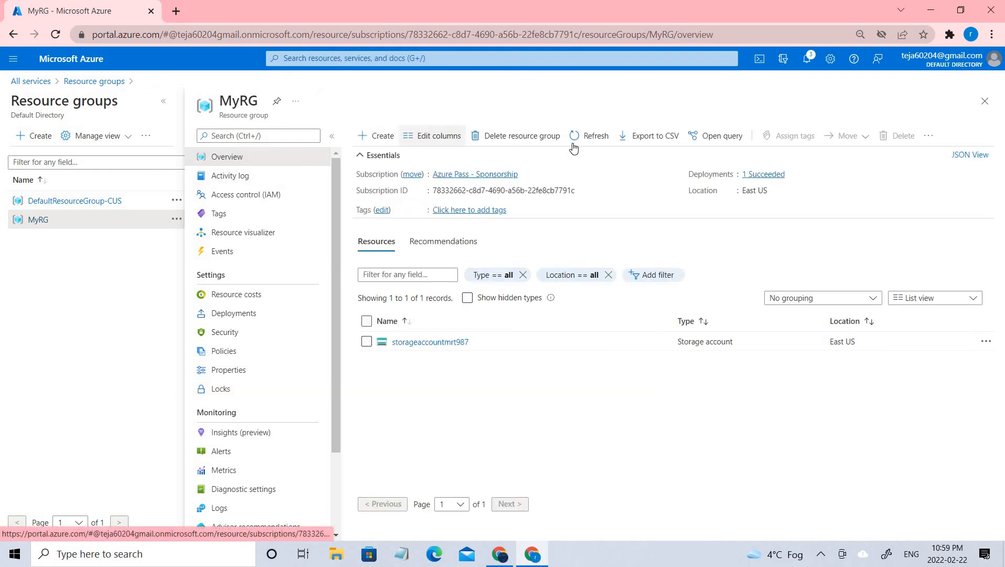
# Delete resource group MyRG and its storage account, confirming with the name 'MyRG'
pyautogui.click(522, 136)
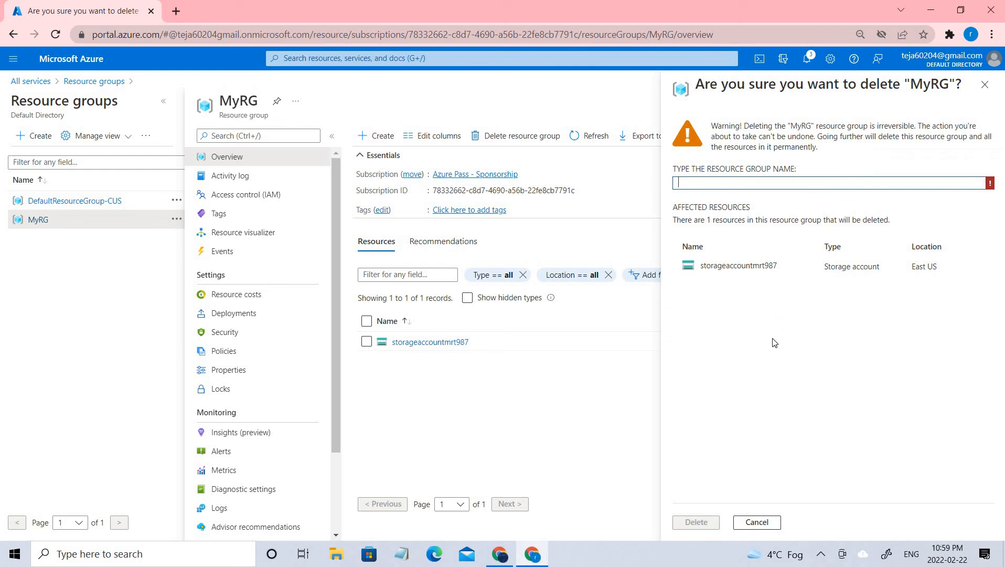
pyautogui.write('MyRG')
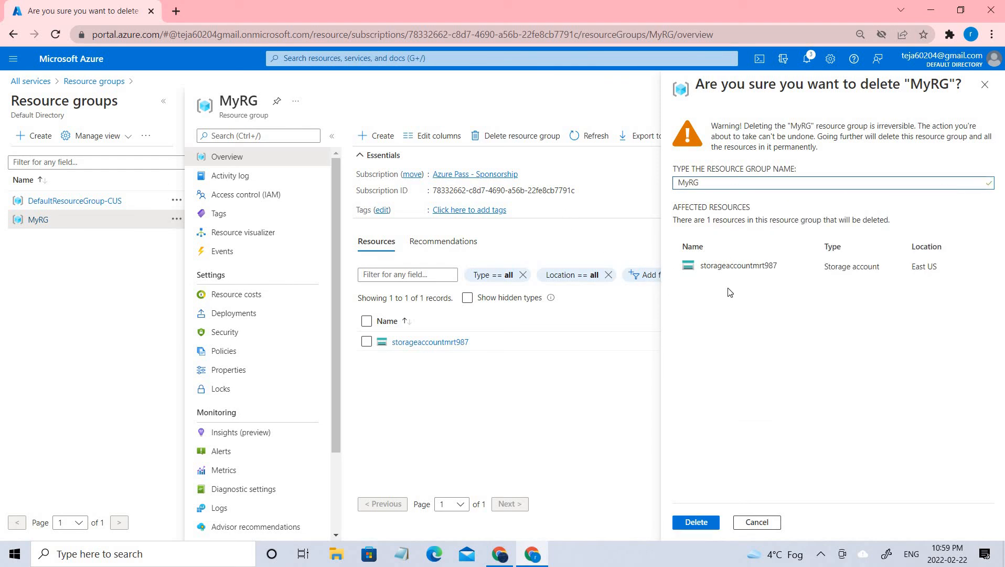
pyautogui.doubleClick(738, 266)
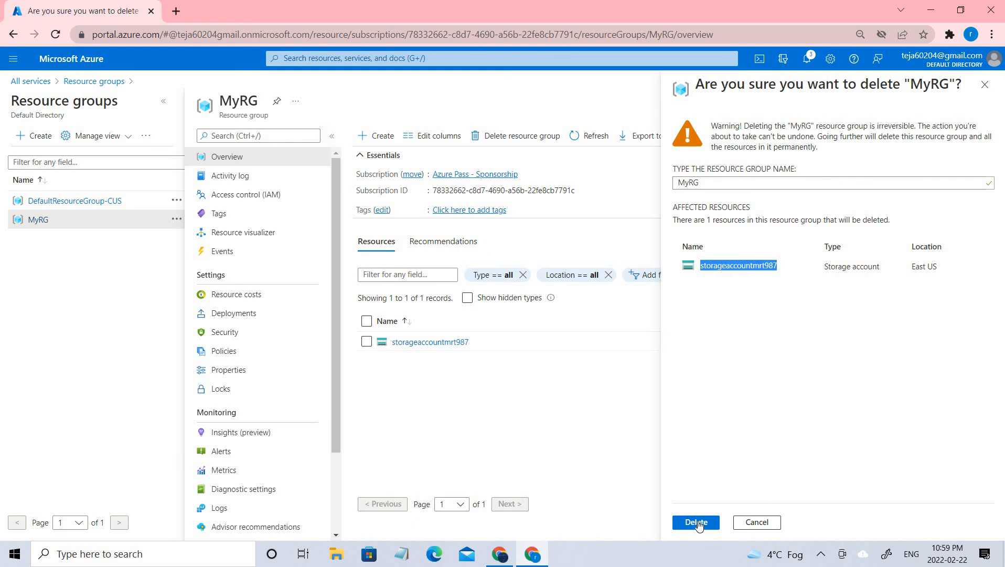
pyautogui.click(696, 521)
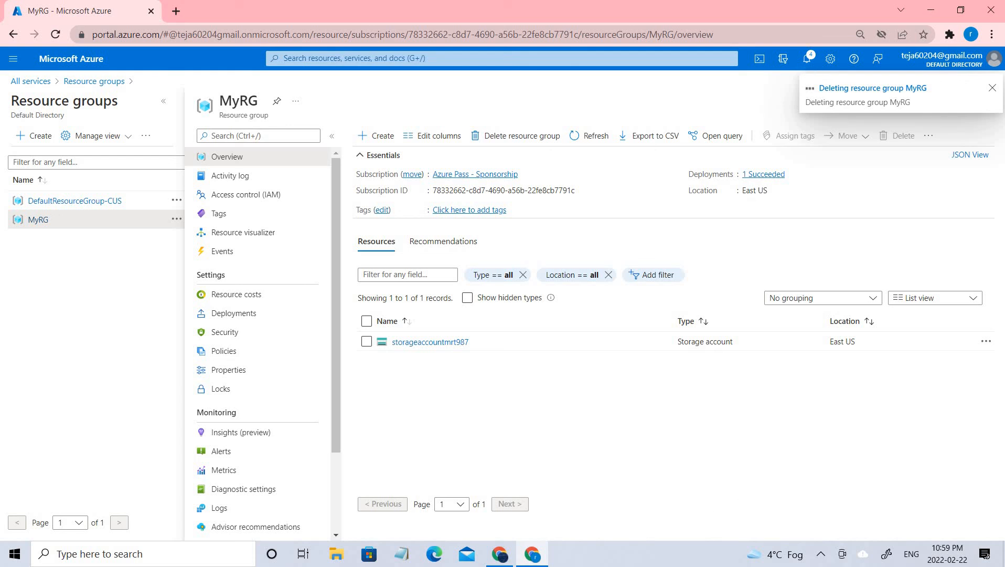
pyautogui.click(992, 87)
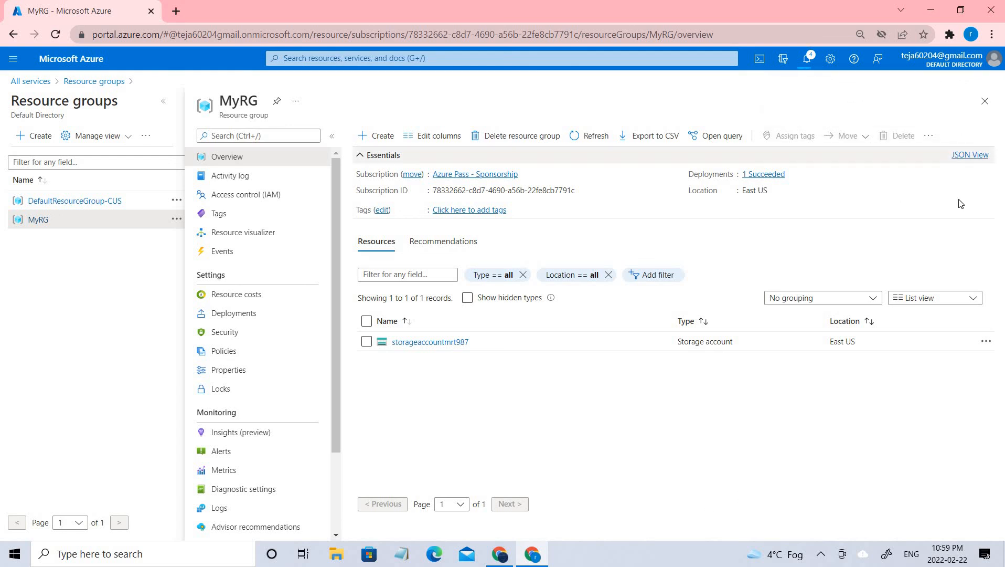
pyautogui.moveTo(922, 264)
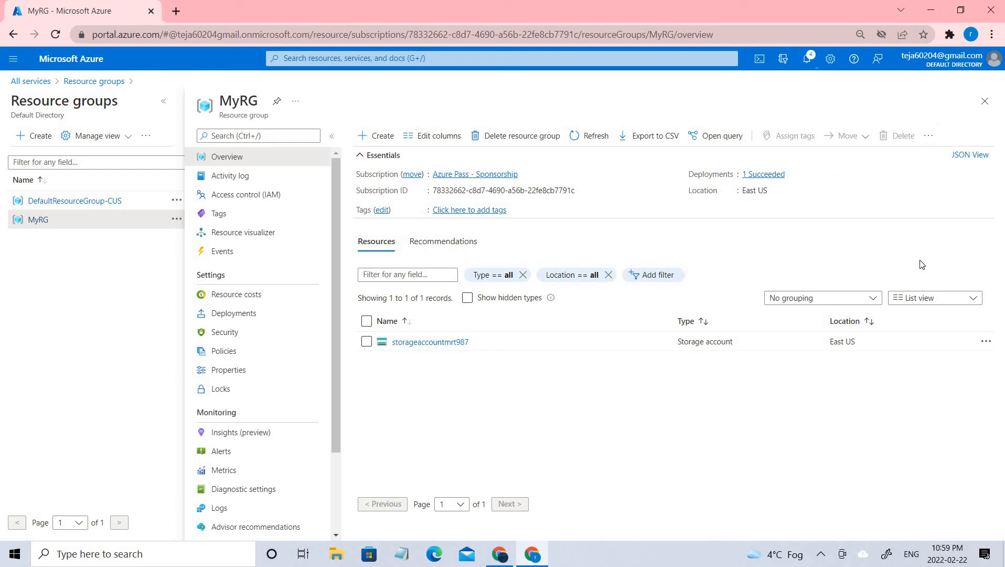
pyautogui.moveTo(917, 267)
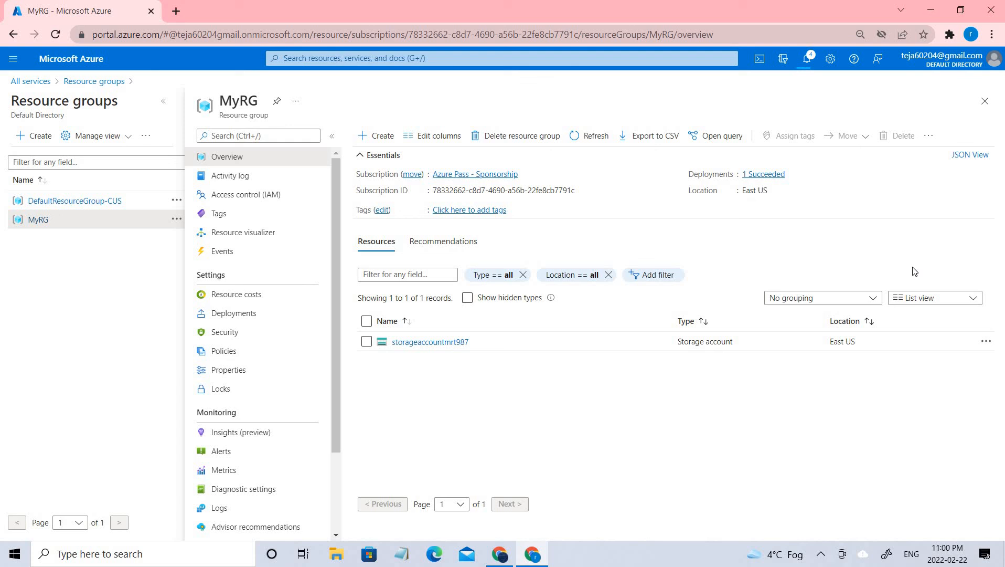
pyautogui.moveTo(910, 245)
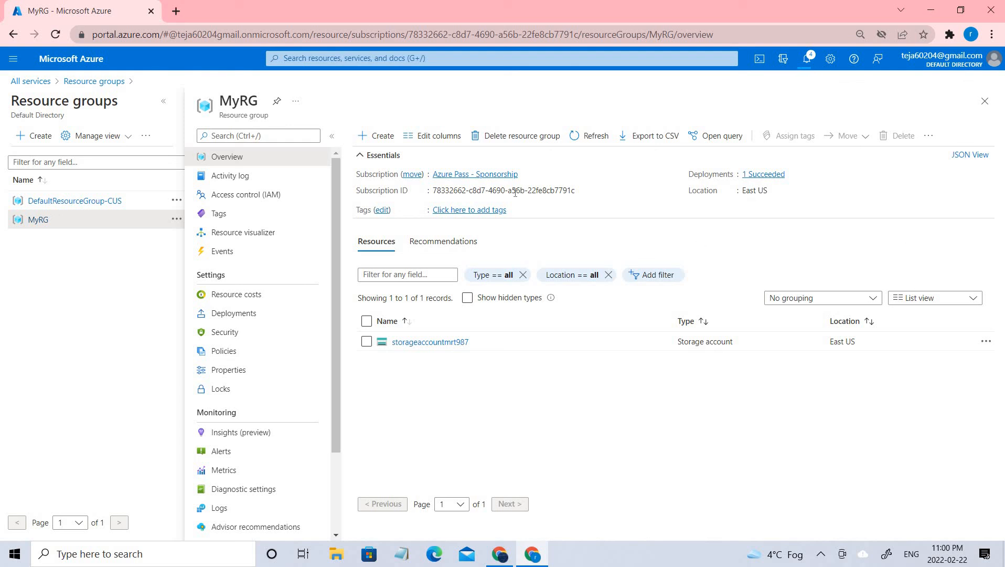
pyautogui.moveTo(277, 204)
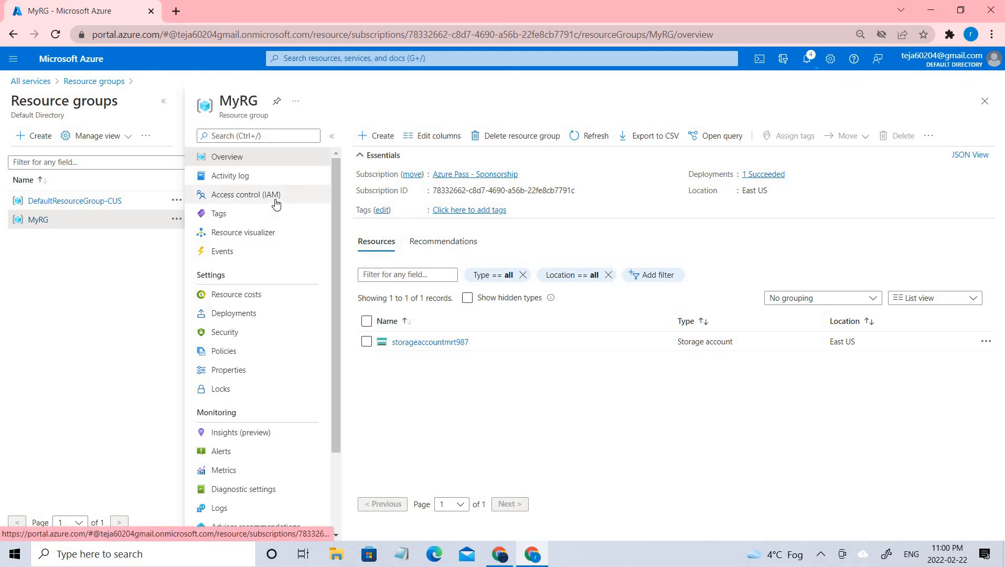